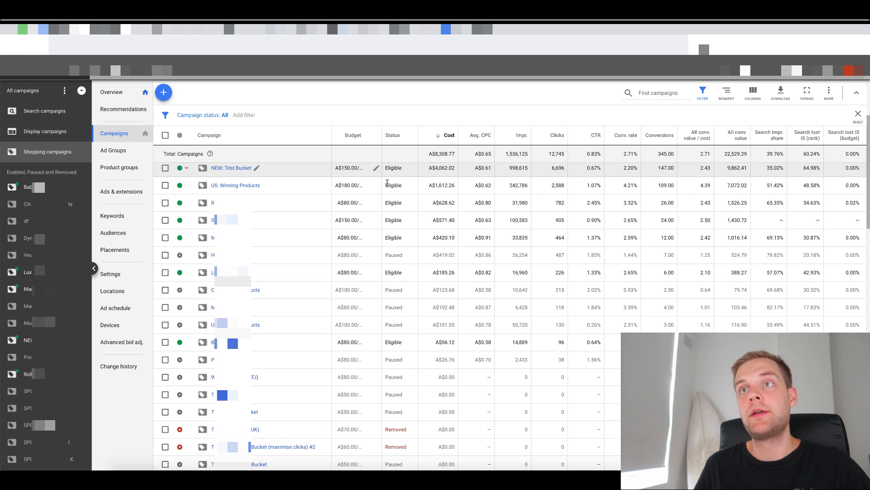
Return from the All campaigns table to the Google Ads Shopify Tutorial notes
click(86, 31)
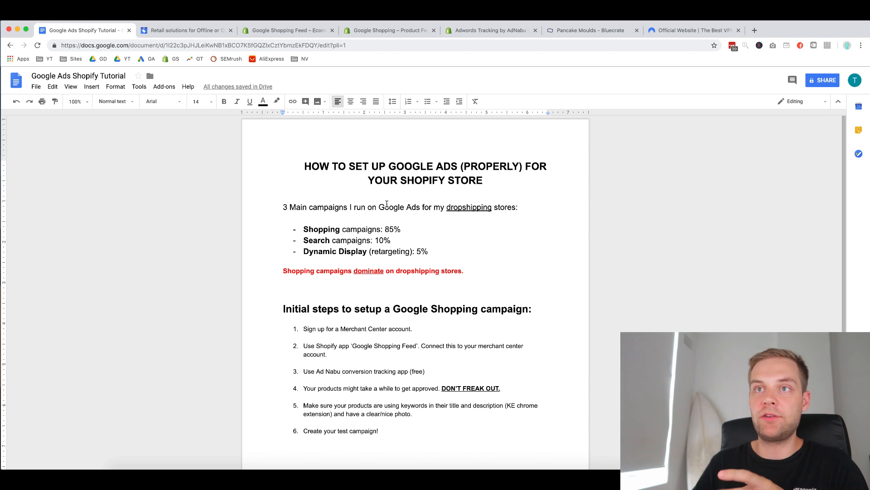
Highlight part of the campaign breakdown in the tutorial outline
drag(286, 207, 372, 207)
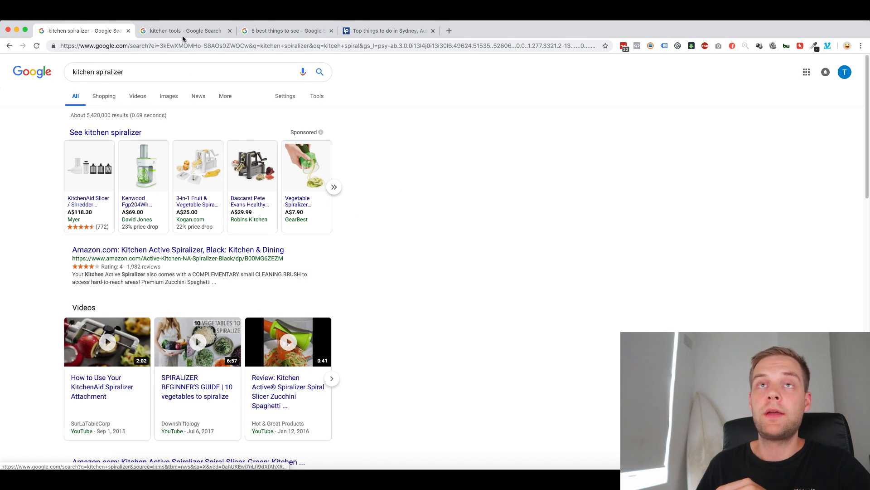
Review the kitchen tools sponsored results and text ads, then the things to do in Sydney results
click(186, 31)
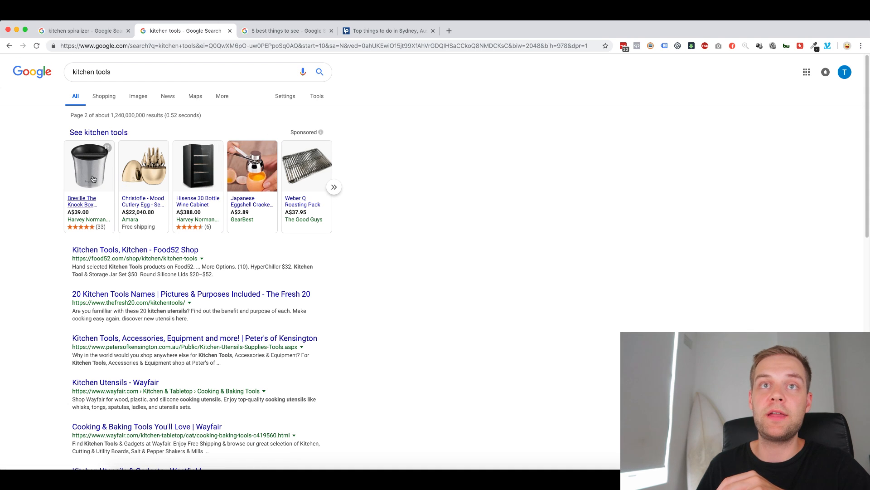
scroll(down, 3)
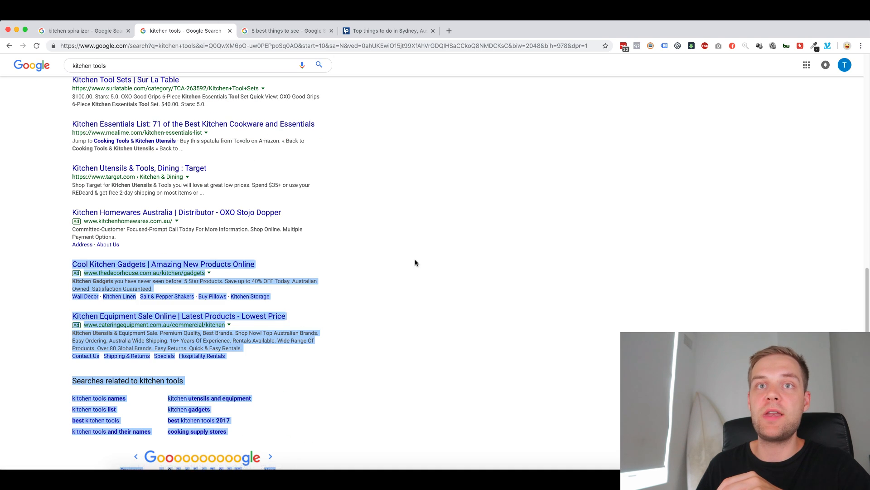
scroll(down, 3)
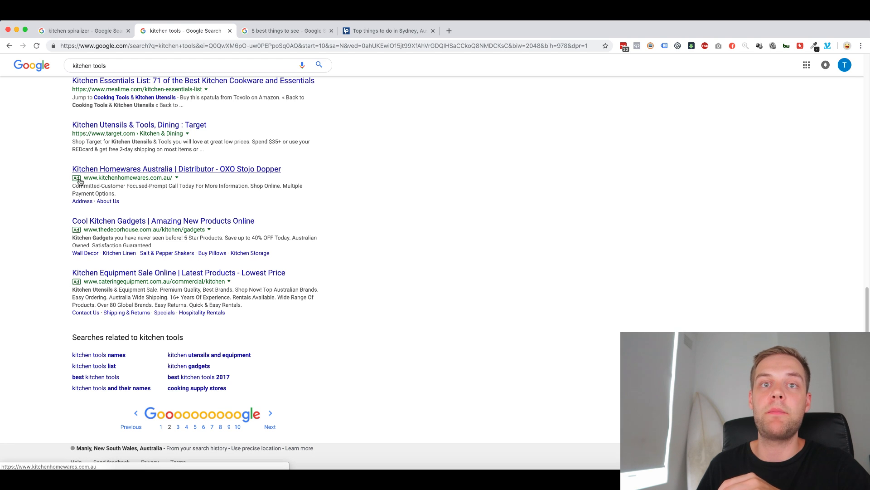
mouse_move(365, 23)
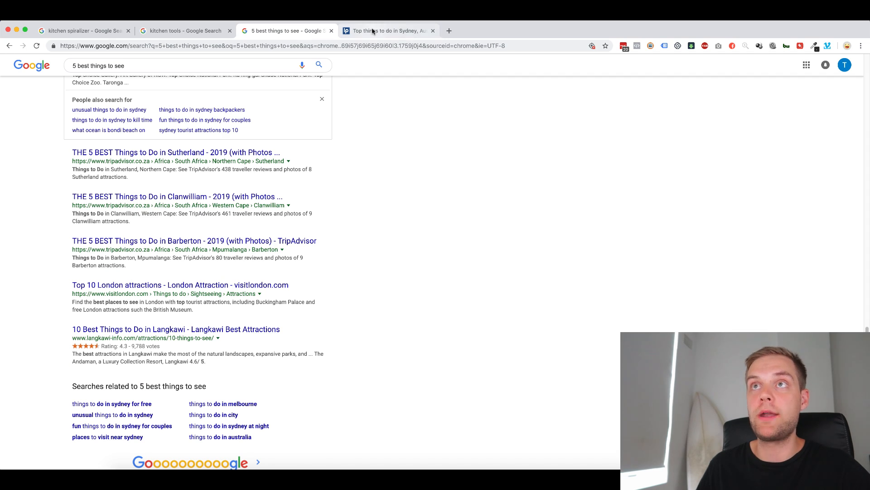
click(386, 31)
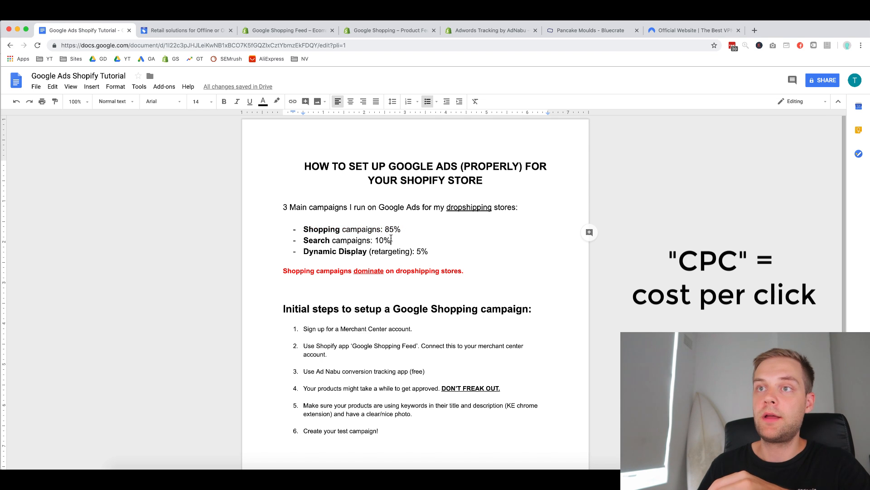
Select the setup list items to add the Google Ads sign-up and Merchant Center linking steps
drag(307, 229, 389, 239)
text(Link Merchant center to Google Ads account.)
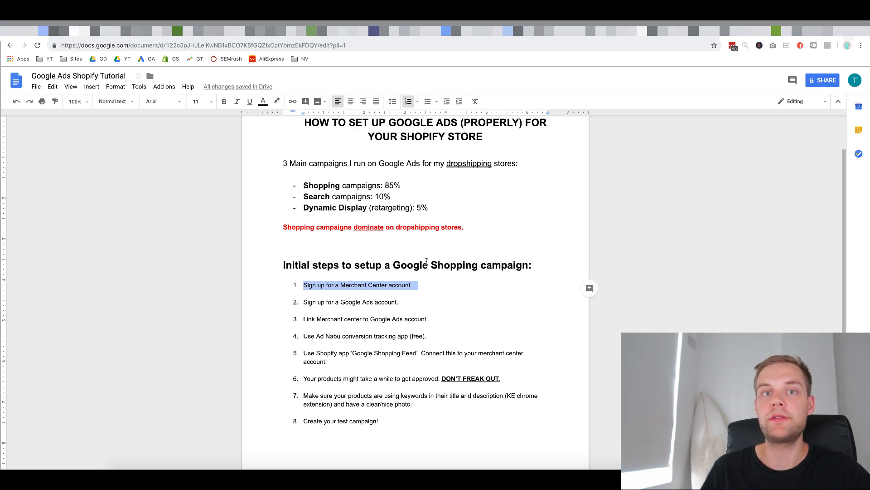
mouse_move(651, 61)
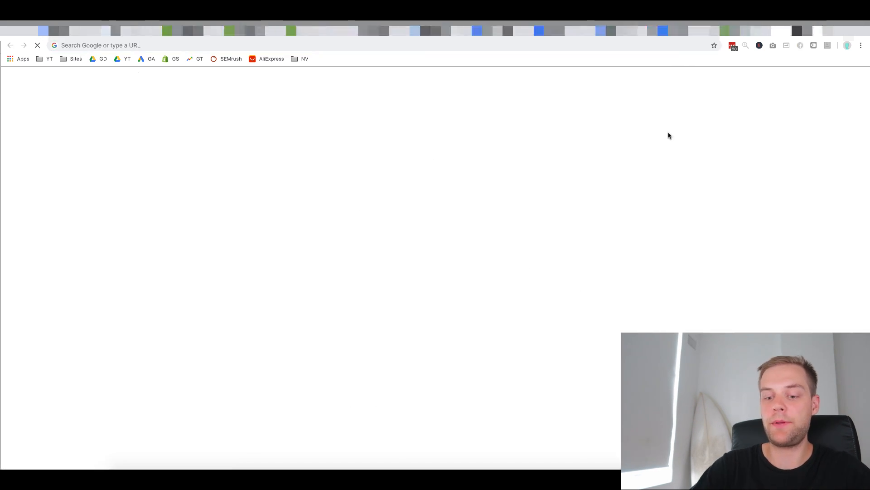
Search Google for 'merchant center' in a new tab
text(ch)
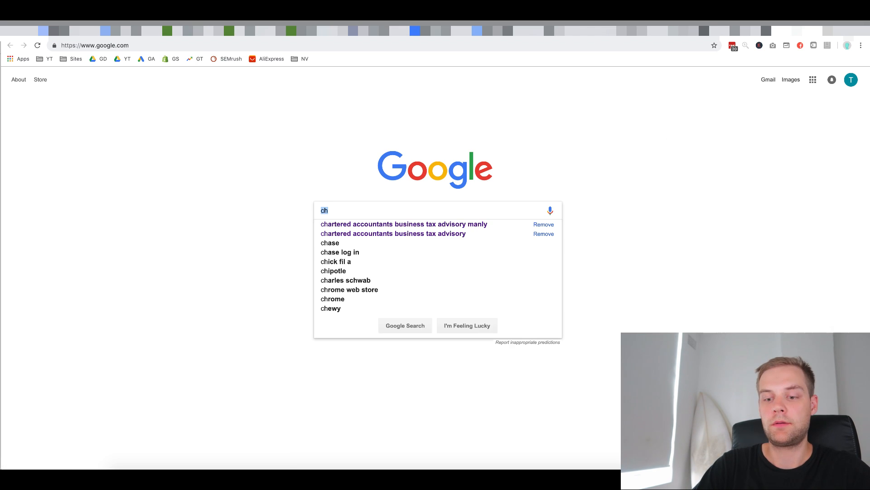
text(merchant center)
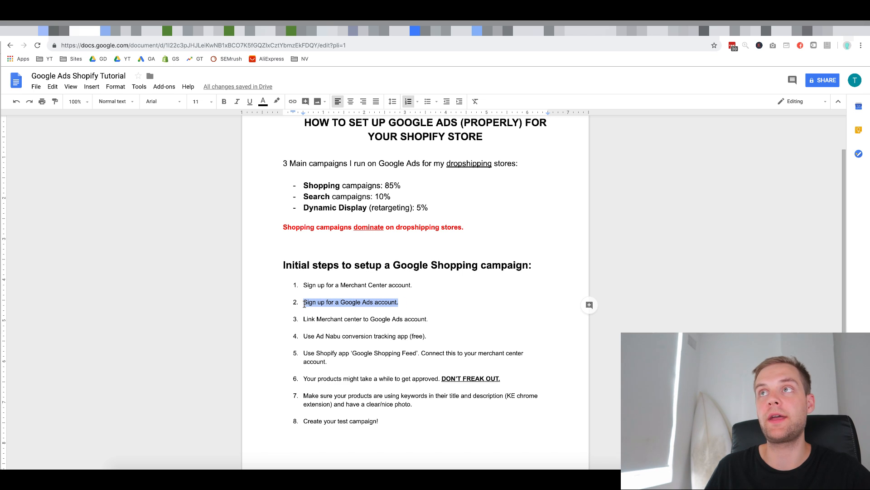
mouse_move(570, 100)
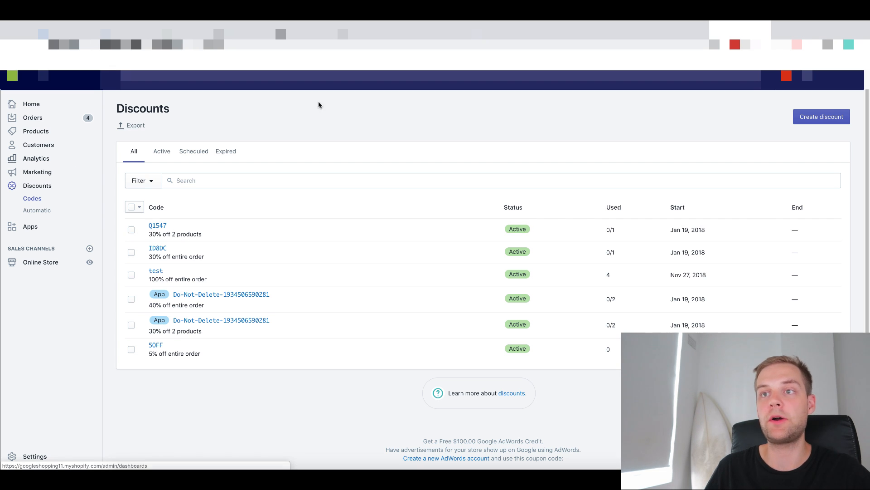
Reveal the free $100 AdWords credit offer and follow the 'Create a new AdWords account' link
scroll(down, 3)
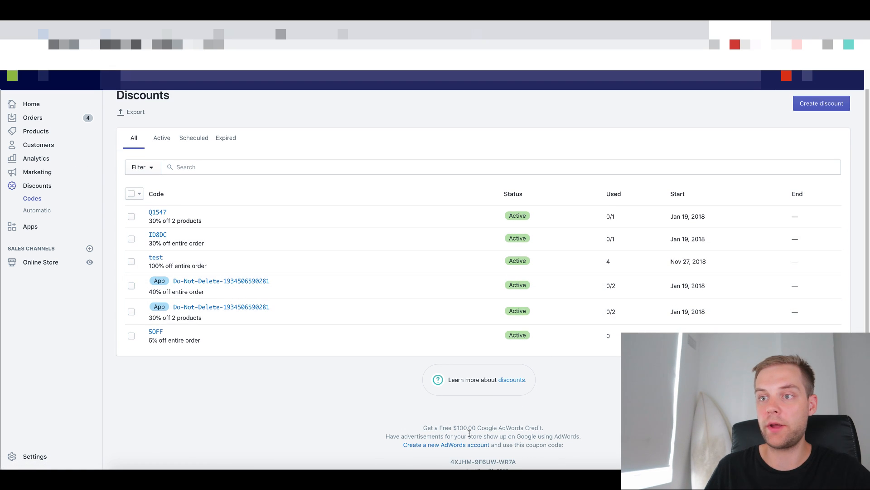
scroll(down, 3)
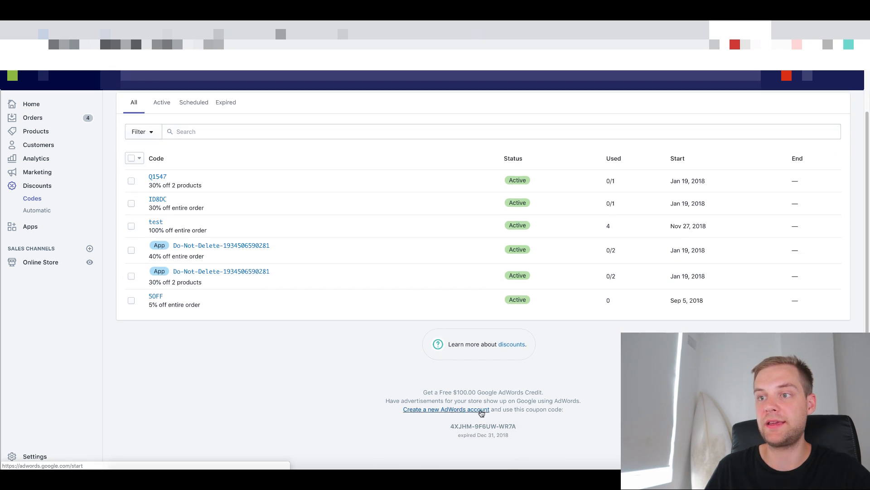
double_click(482, 426)
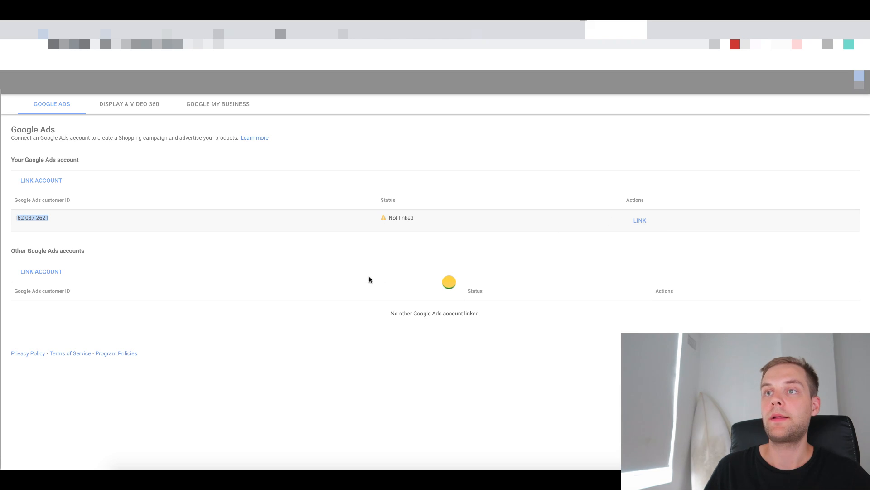
Show the Google Ads linked-accounts settings with the account listed as not linked
click(639, 219)
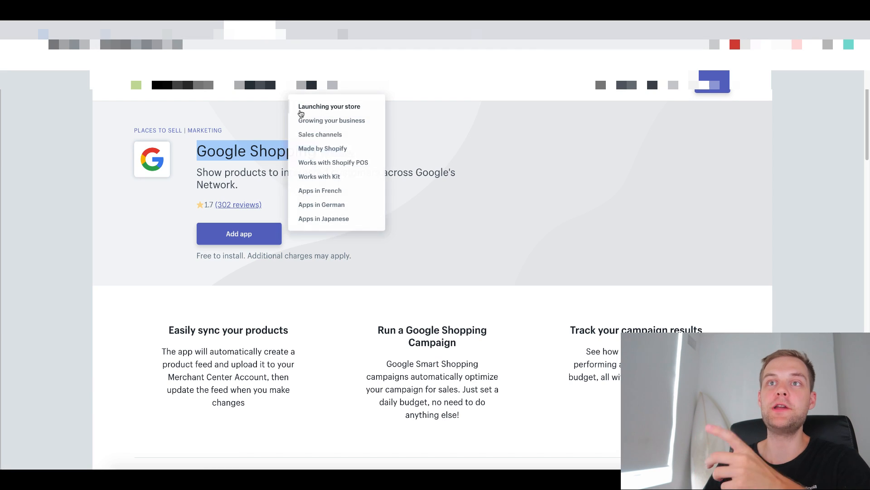
View the Google Shopping app listing in the Shopify App Store
click(270, 156)
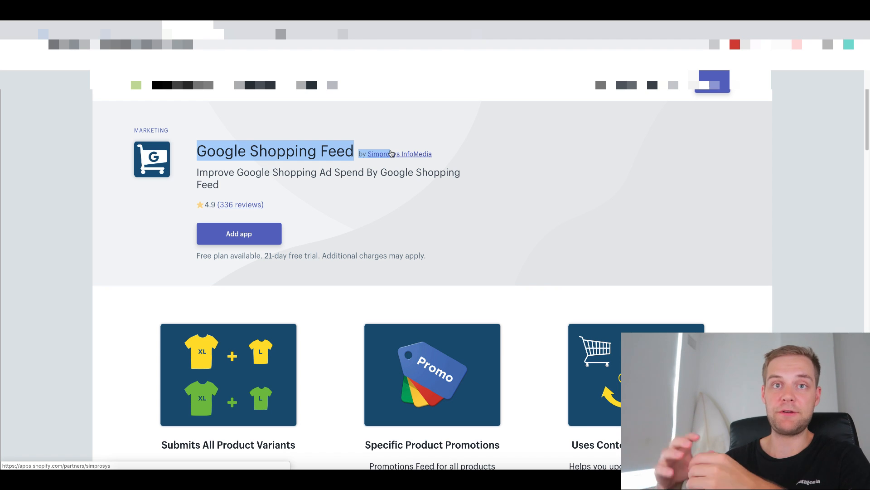
mouse_move(200, 216)
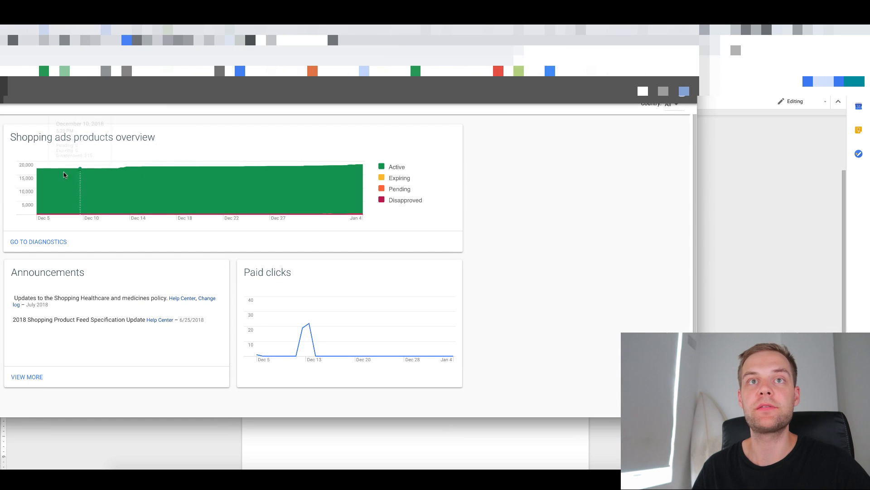
mouse_move(216, 179)
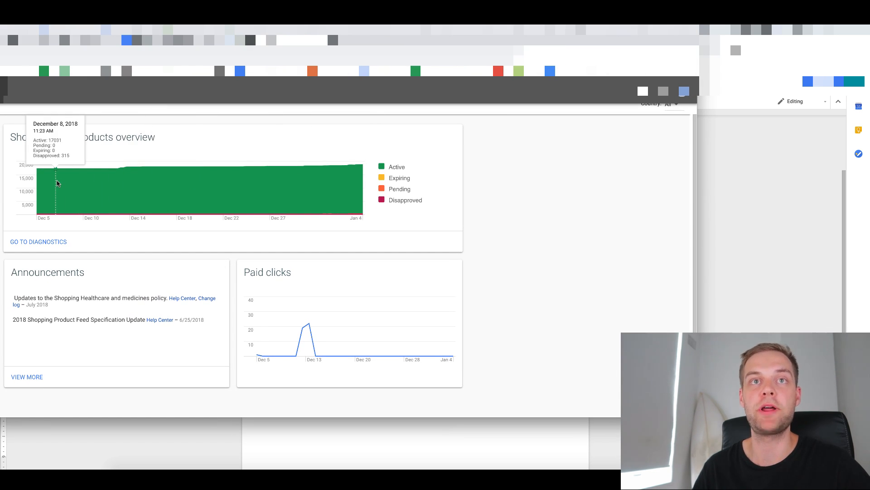
mouse_move(72, 184)
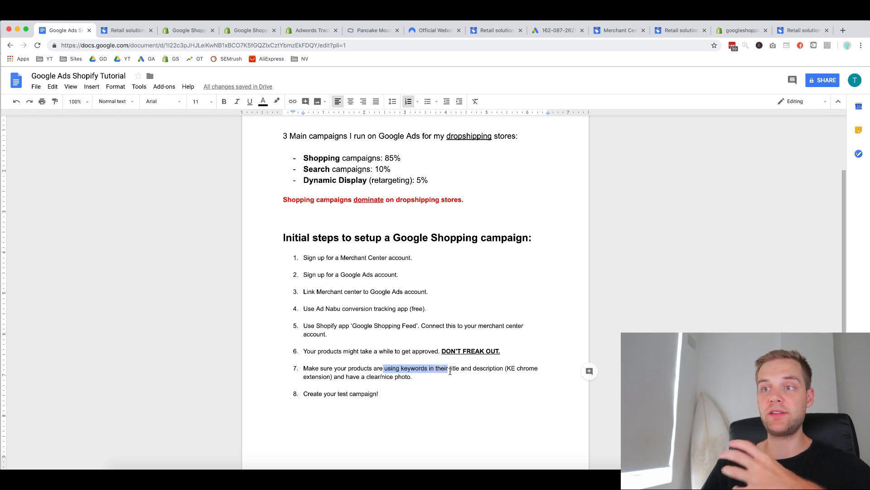
Emphasise 'using keywords in their' titles and the KE extension in step 7, then move to the Pancake Moulds page
drag(450, 367, 497, 367)
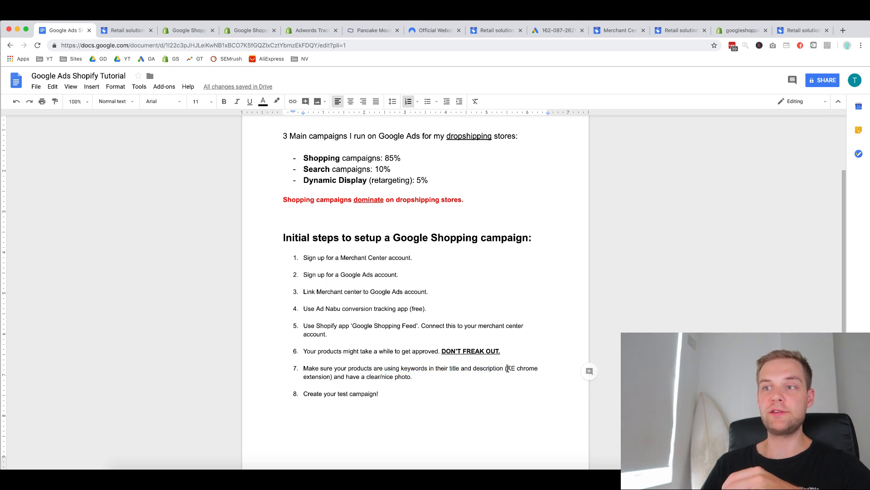
drag(506, 368, 418, 376)
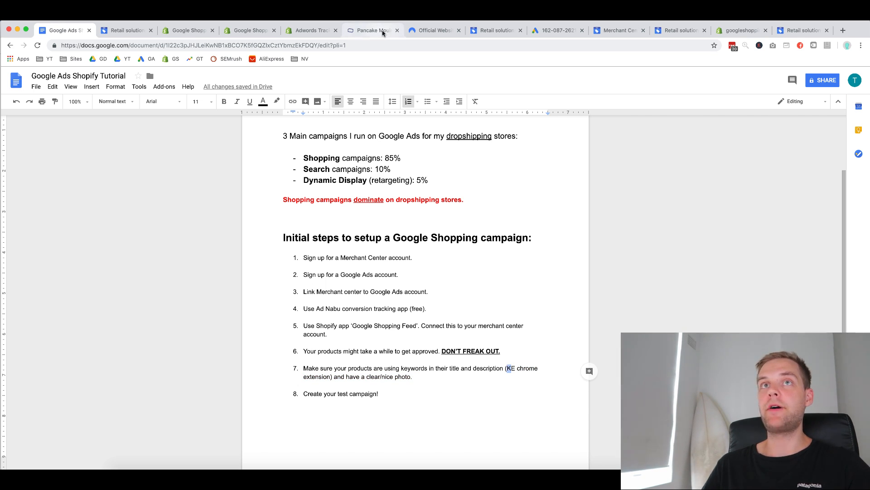
click(372, 30)
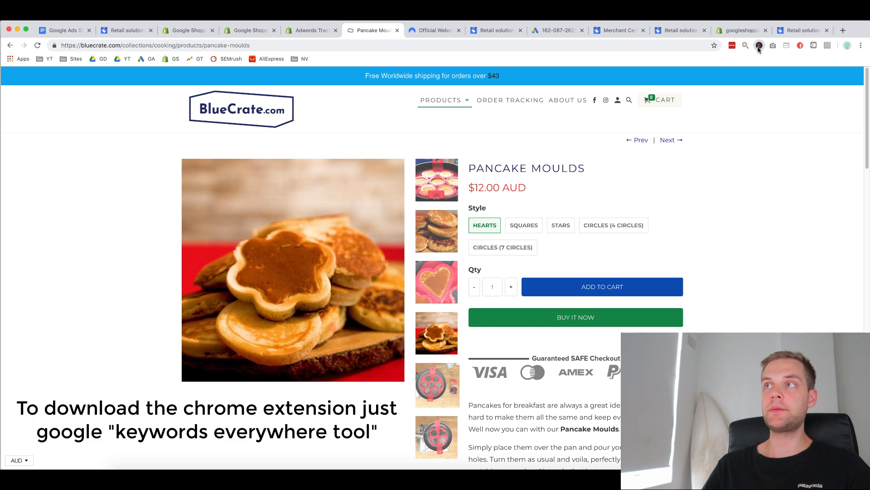
Search Google for 'pancake mould' to see related keyword volumes and CPCs
click(842, 30)
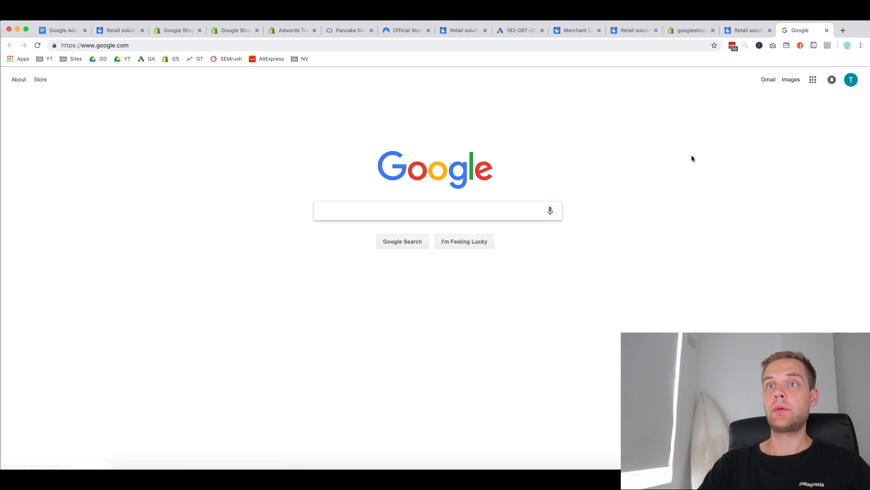
text(pancake mould)
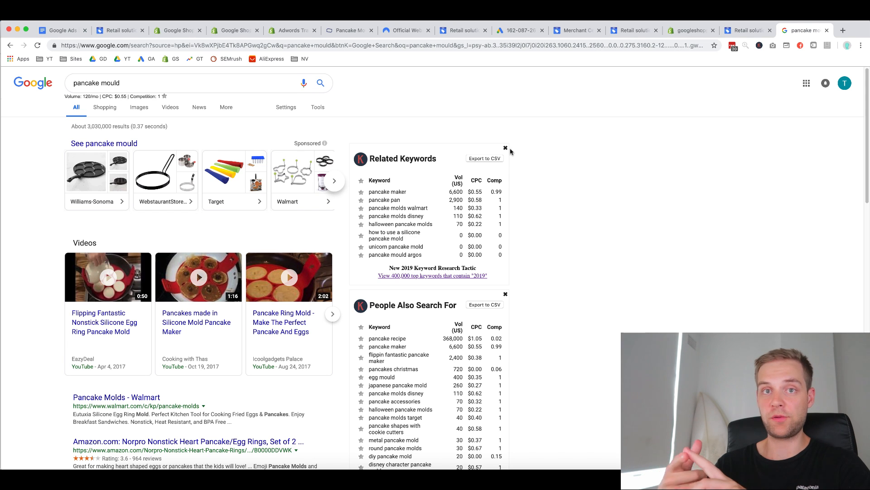
mouse_move(495, 132)
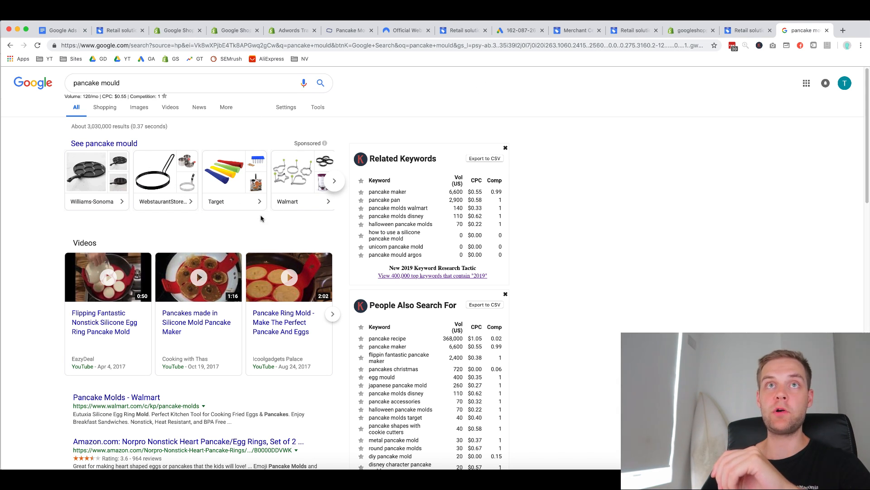
click(60, 30)
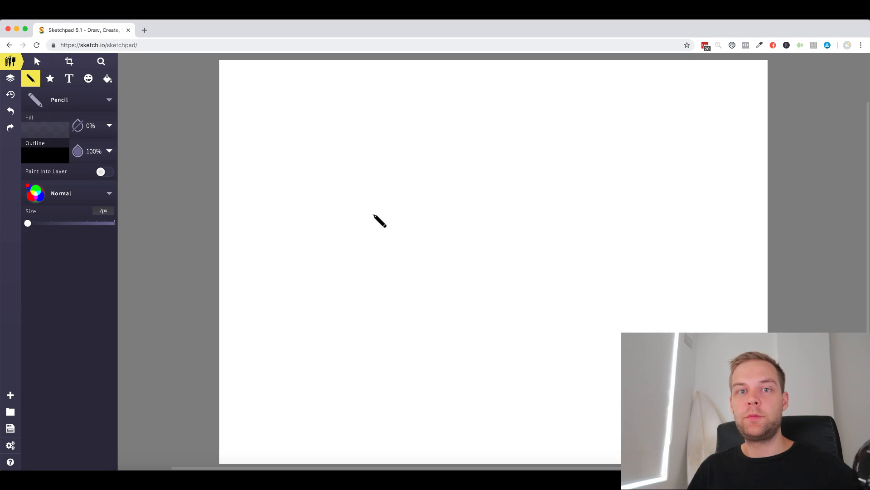
mouse_move(376, 201)
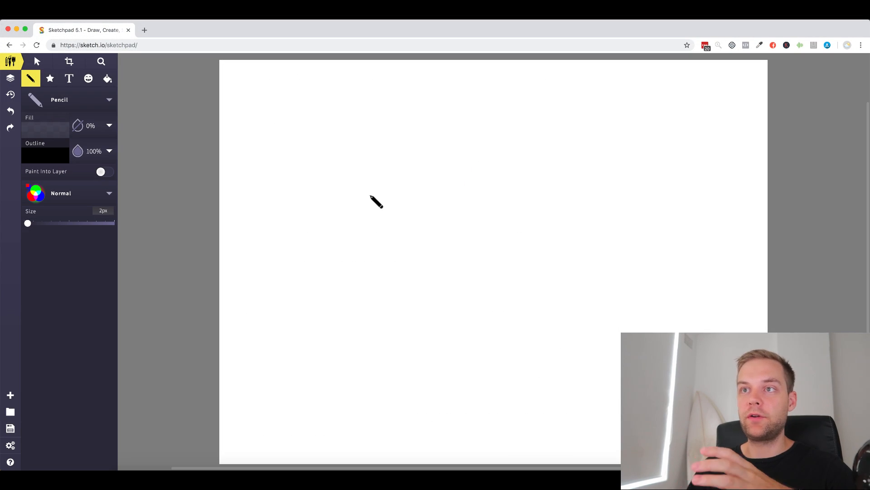
mouse_move(389, 196)
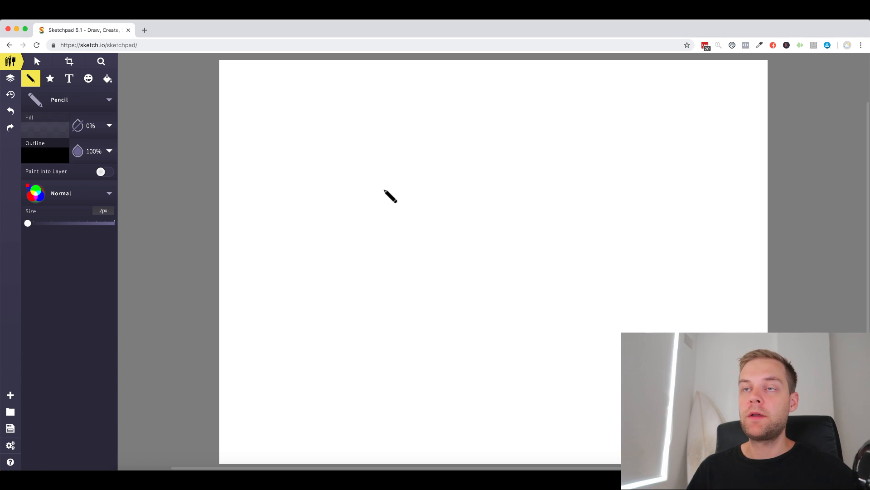
mouse_move(374, 158)
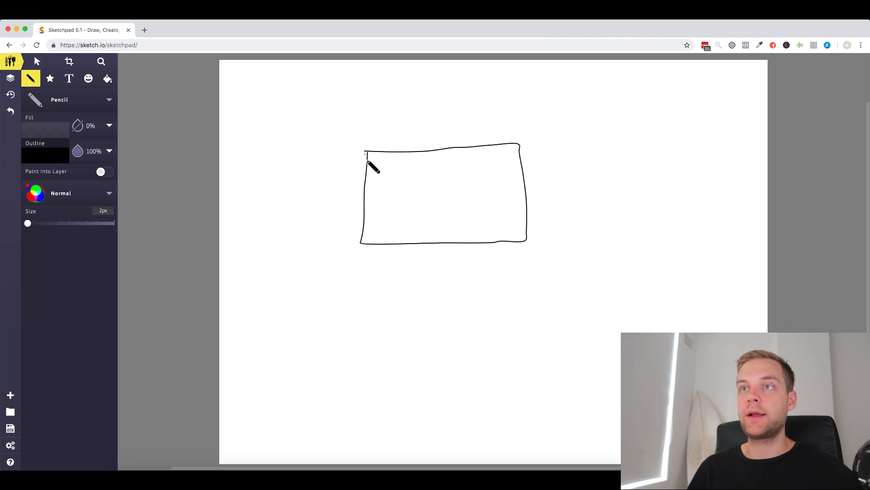
Handwrite the label 'TB' inside the sketched box
drag(392, 166, 406, 188)
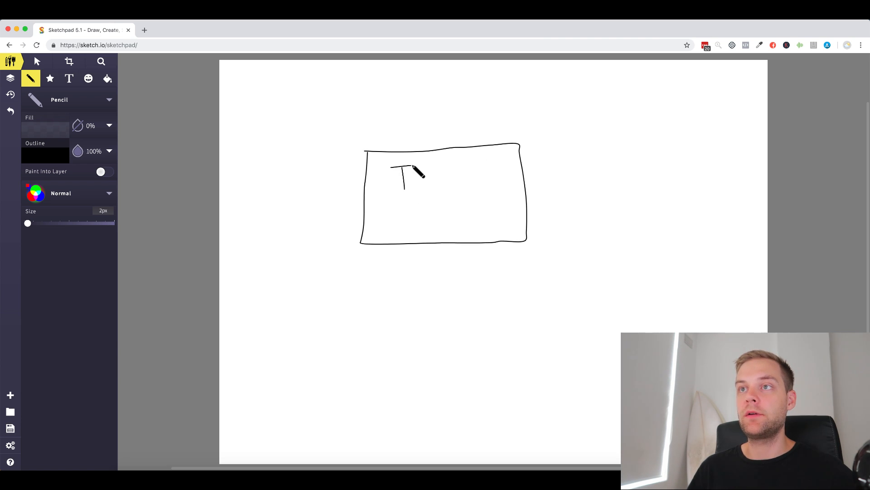
drag(414, 166, 424, 188)
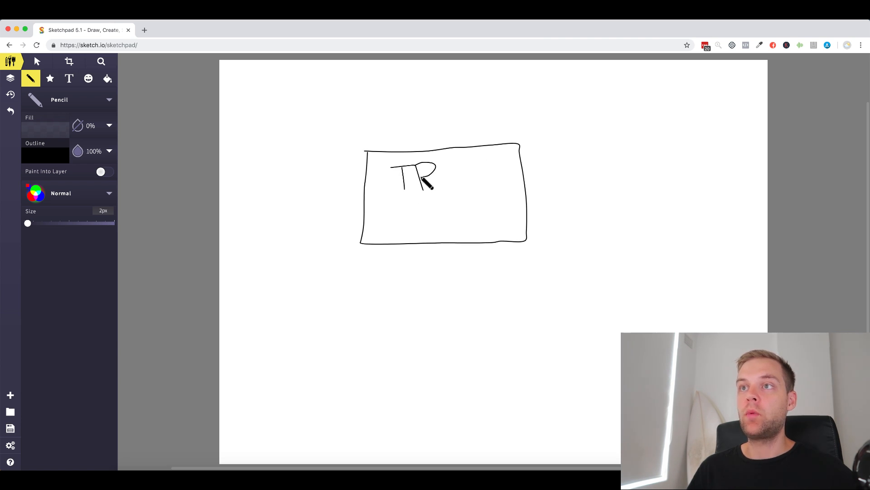
drag(421, 175, 413, 188)
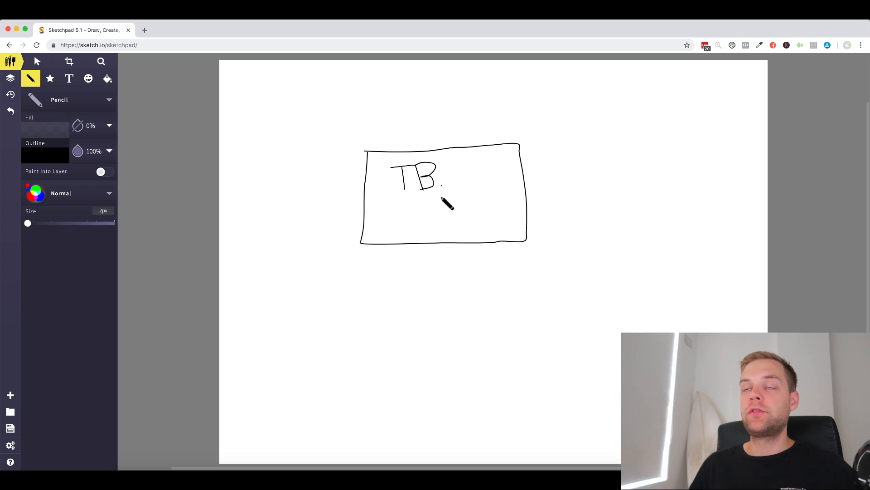
mouse_move(439, 265)
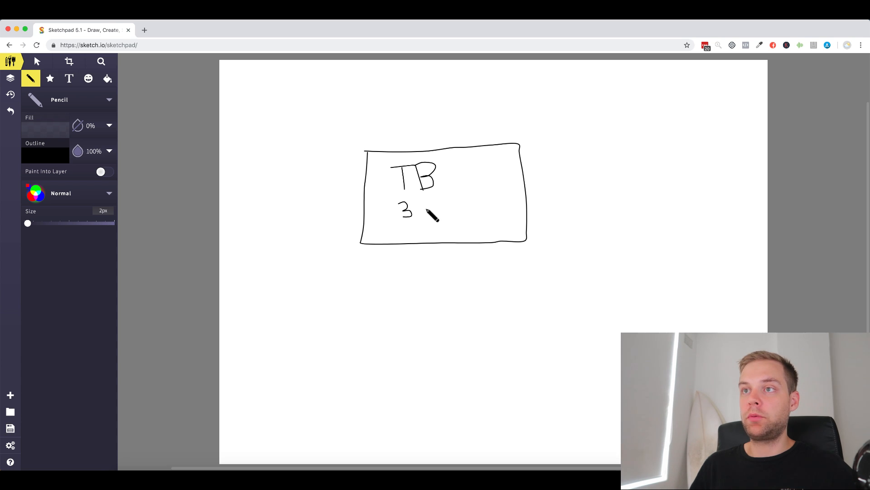
Handwrite the note '3 P. Sales' beneath the TB label
drag(433, 208, 445, 222)
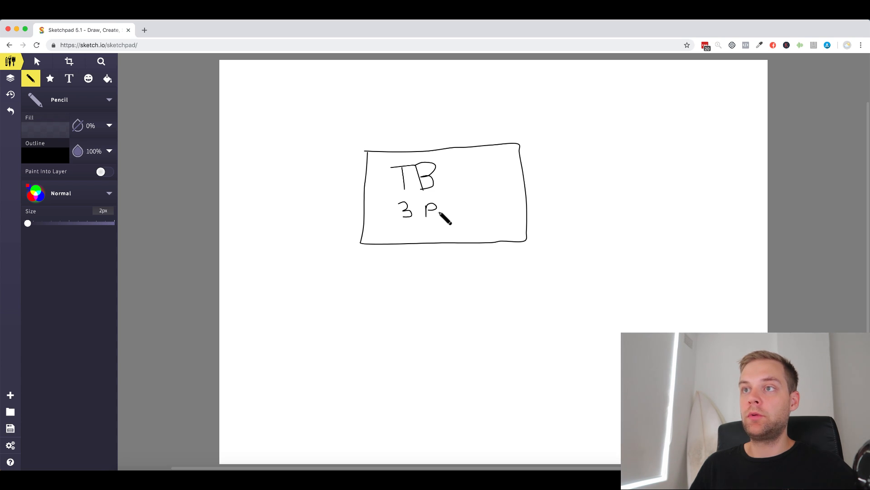
drag(444, 214, 478, 214)
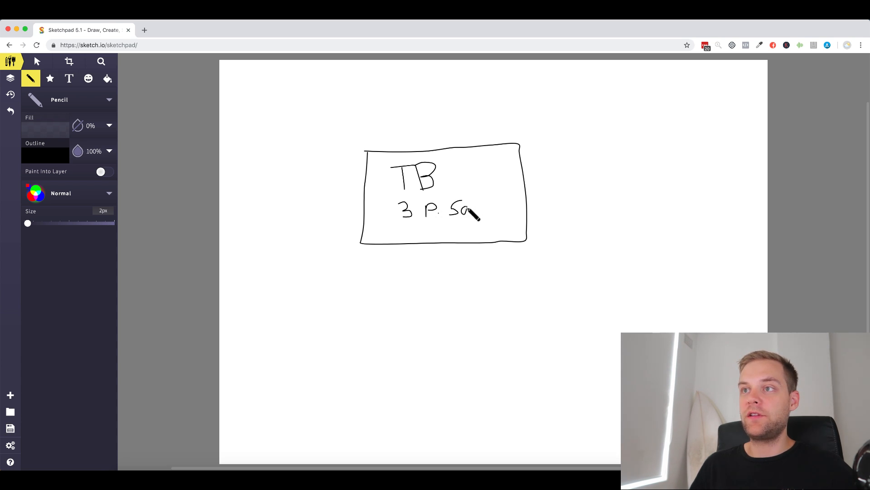
drag(469, 210, 497, 214)
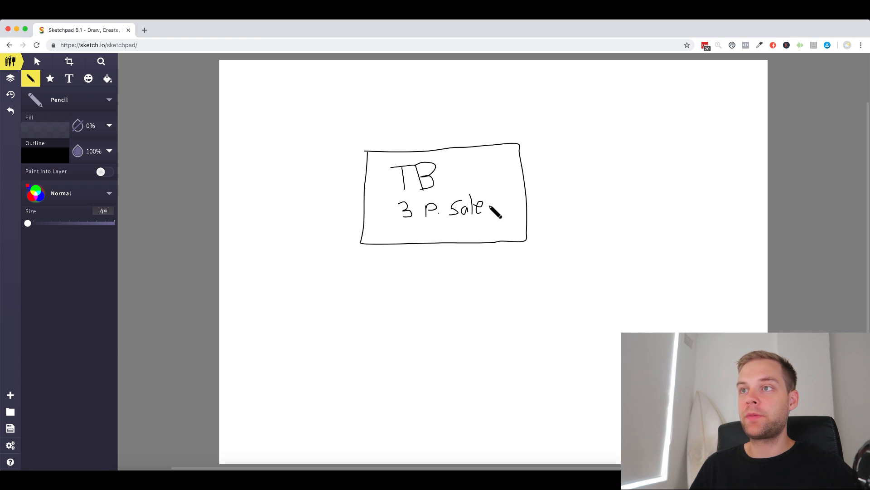
drag(489, 211, 497, 209)
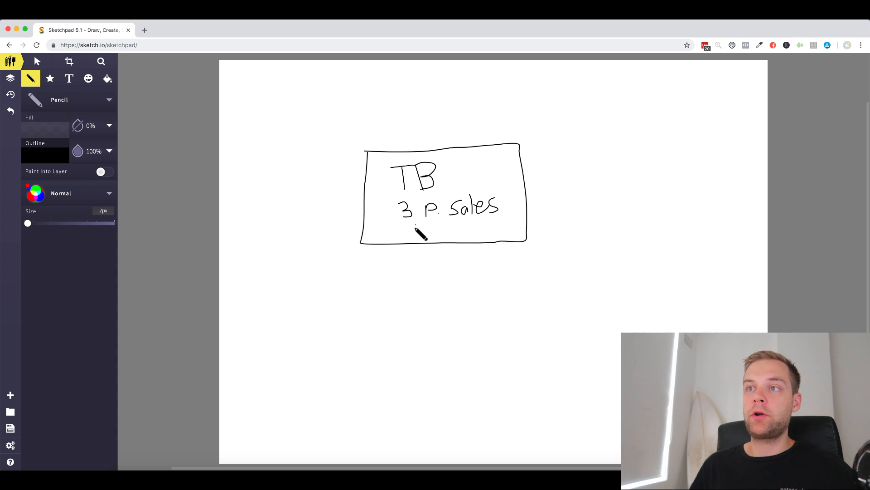
mouse_move(466, 138)
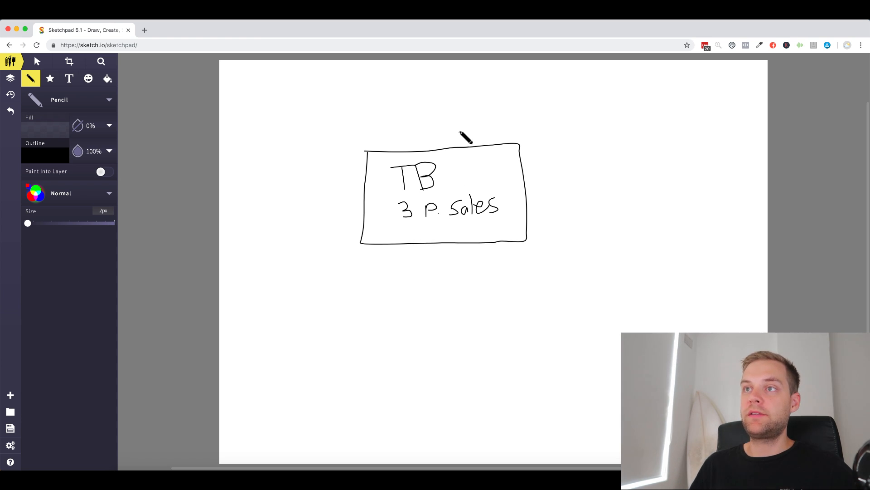
Sketch a row of small product bubbles along the box's top edge
drag(450, 158, 464, 158)
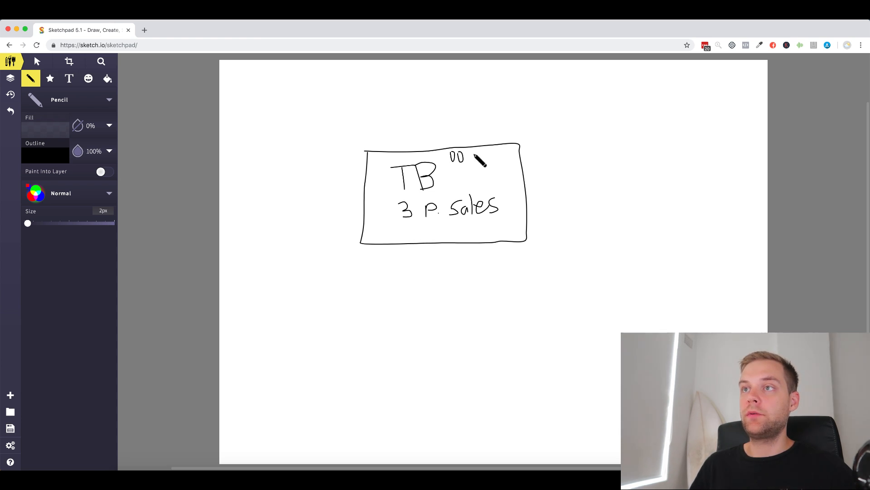
drag(474, 158, 505, 158)
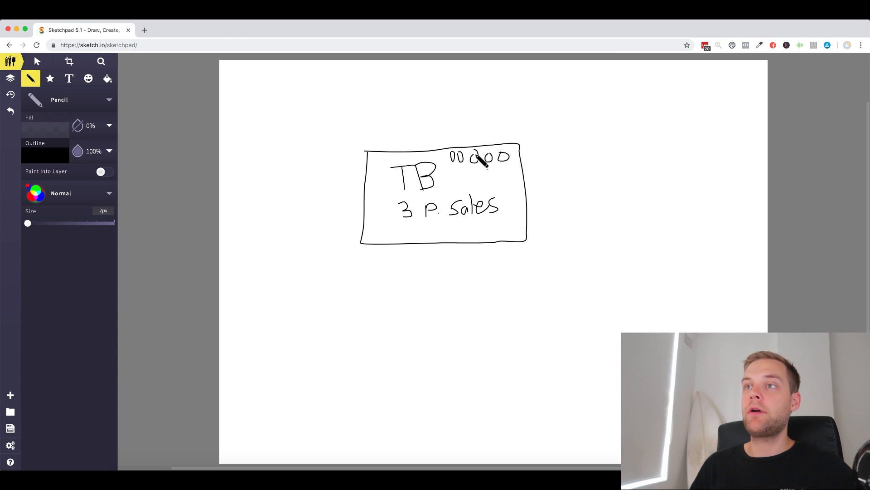
drag(474, 161, 494, 155)
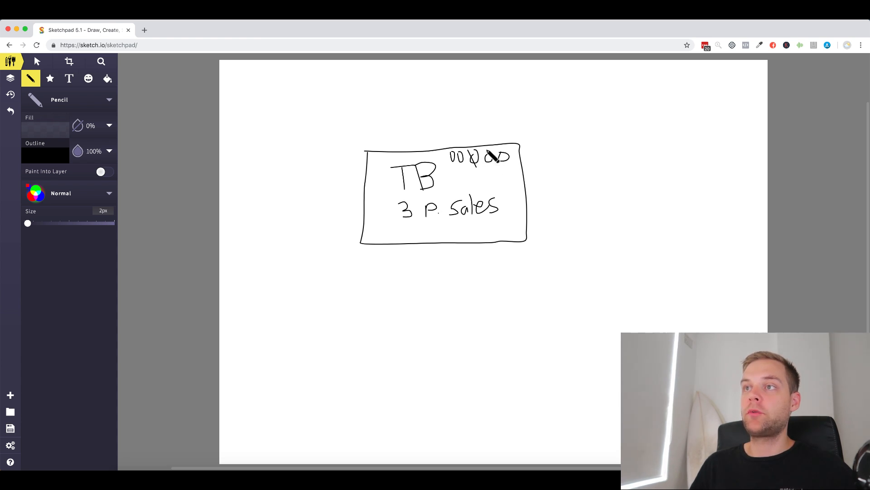
drag(471, 157, 505, 158)
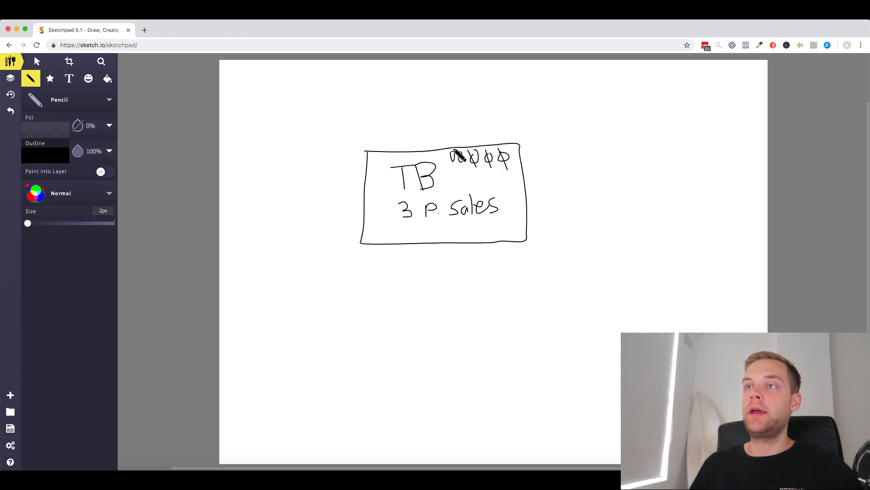
Link the bubbles up to two circles and label the left circle 'SPC'
drag(412, 107, 465, 161)
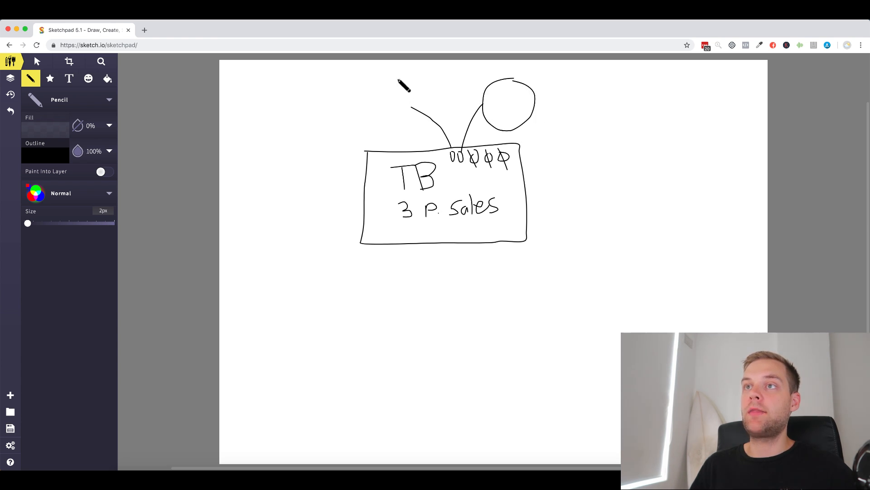
drag(388, 83, 389, 122)
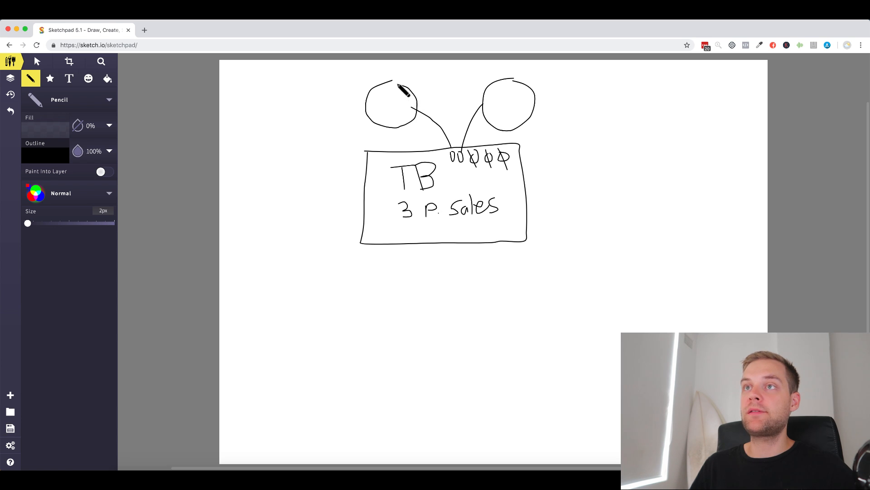
drag(377, 102, 408, 97)
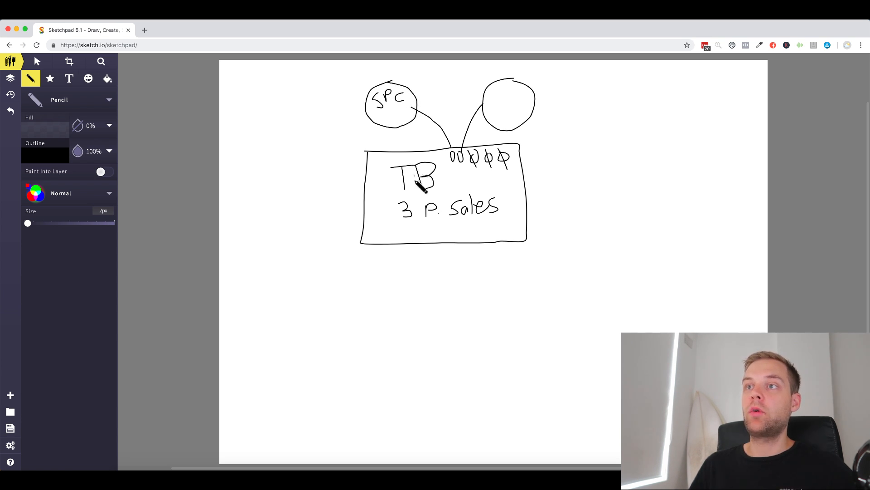
drag(427, 192, 489, 190)
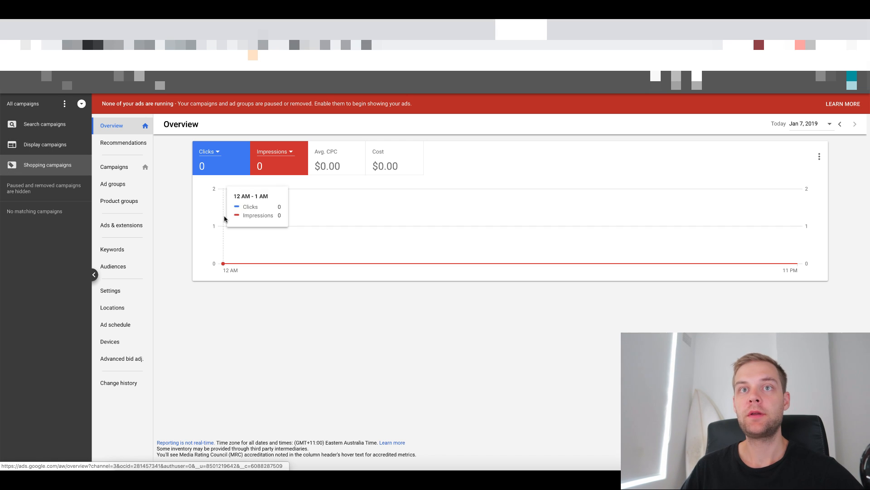
click(115, 167)
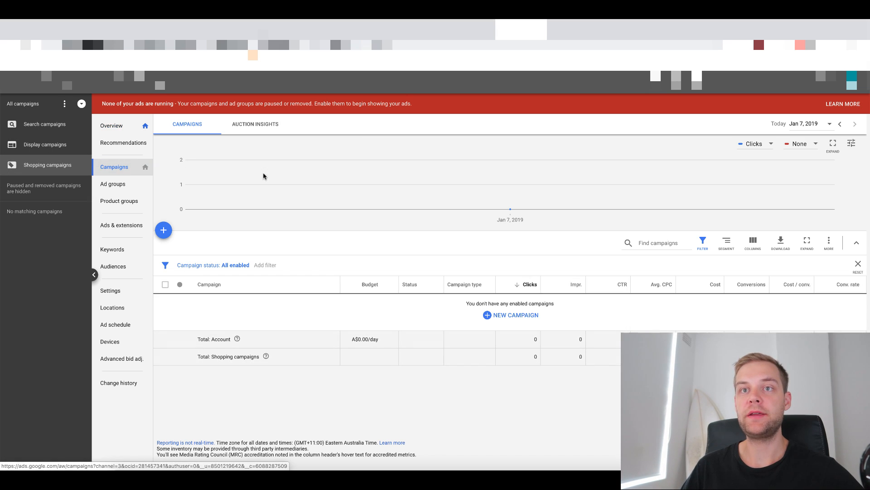
mouse_move(573, 244)
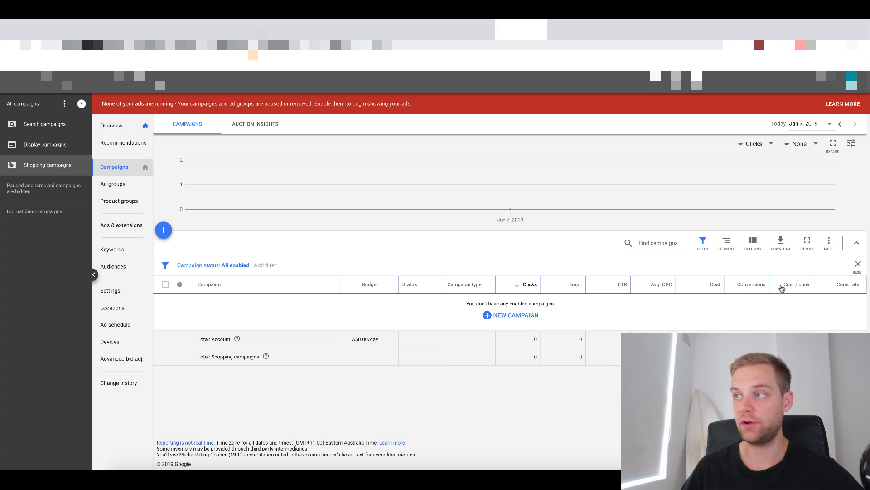
mouse_move(660, 260)
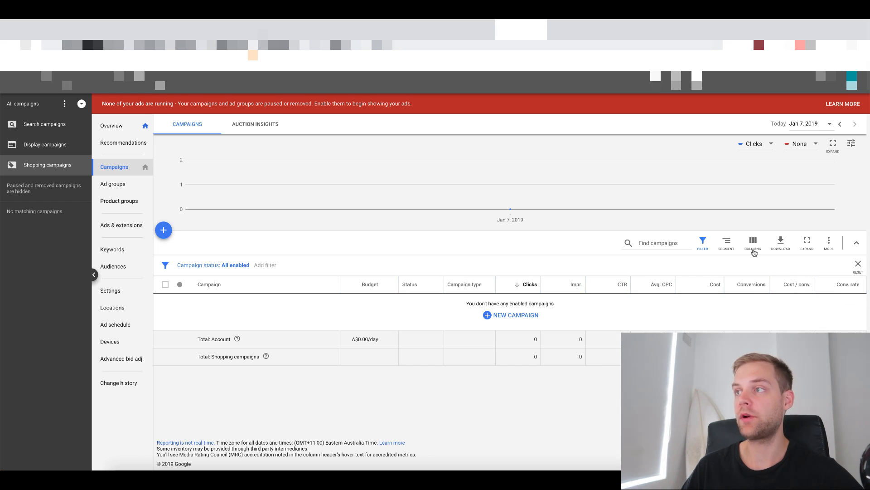
click(753, 239)
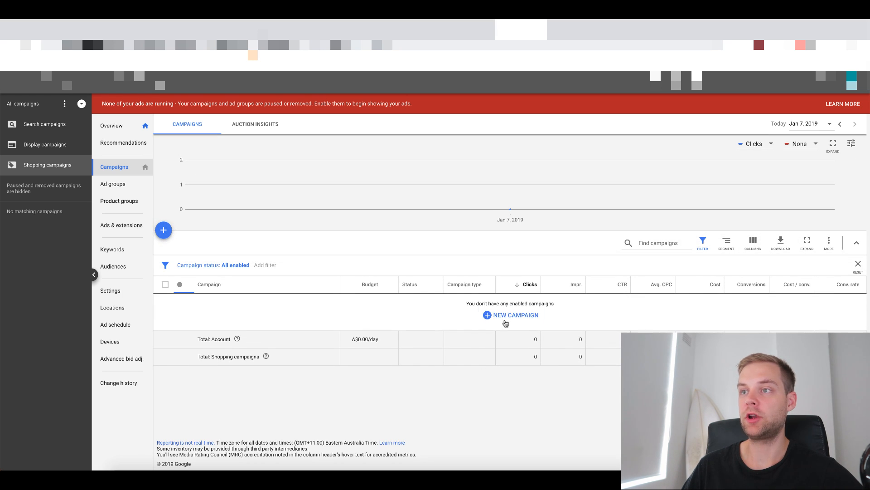
mouse_move(715, 284)
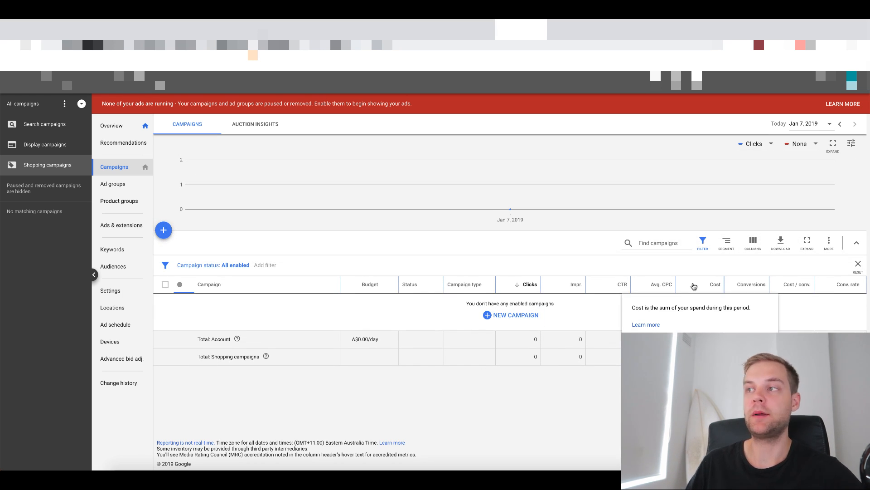
Start a new campaign with the Sales goal and Shopping campaign type
click(163, 229)
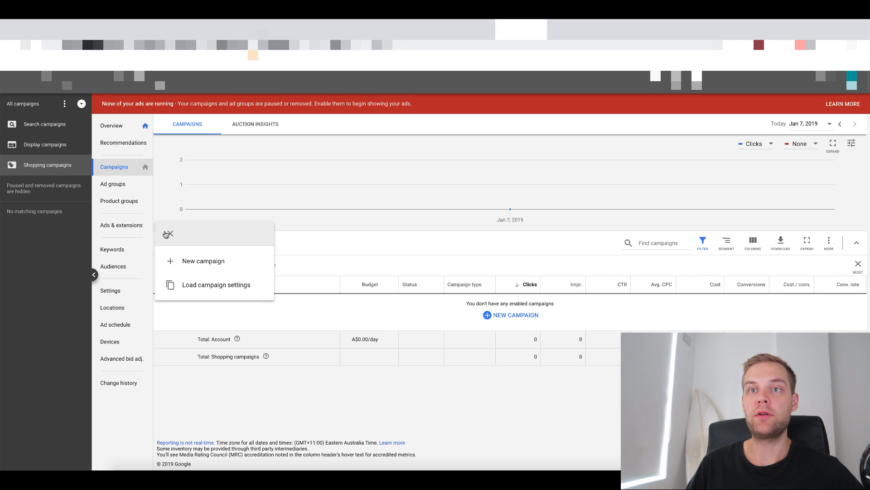
click(203, 260)
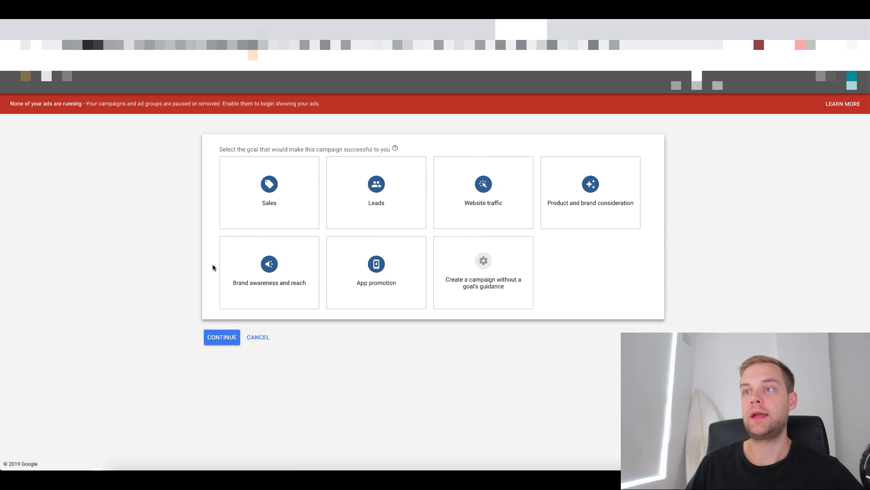
click(268, 192)
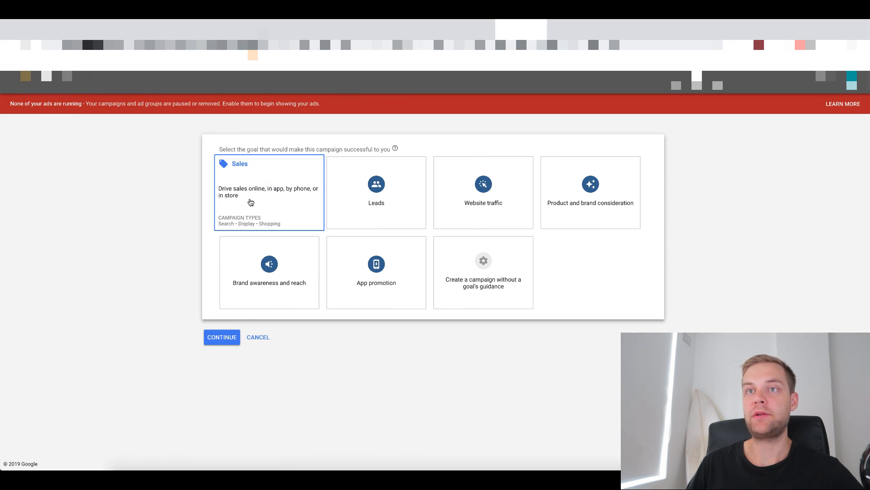
click(269, 191)
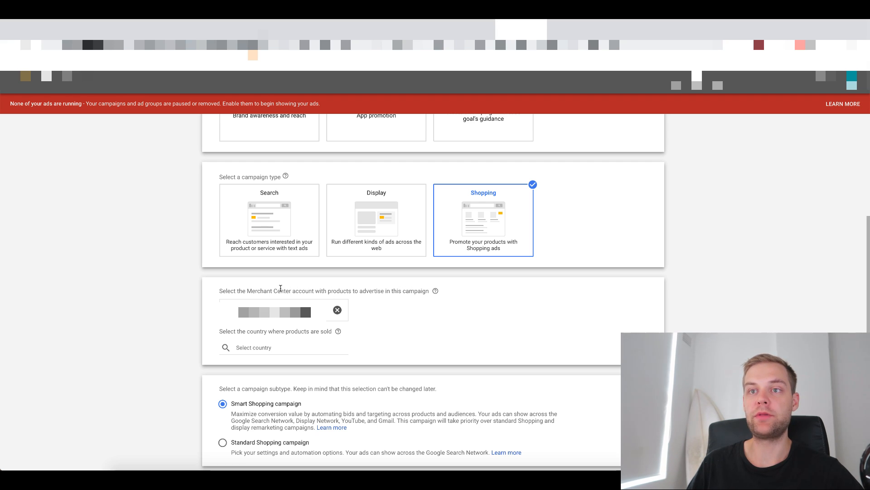
mouse_move(396, 338)
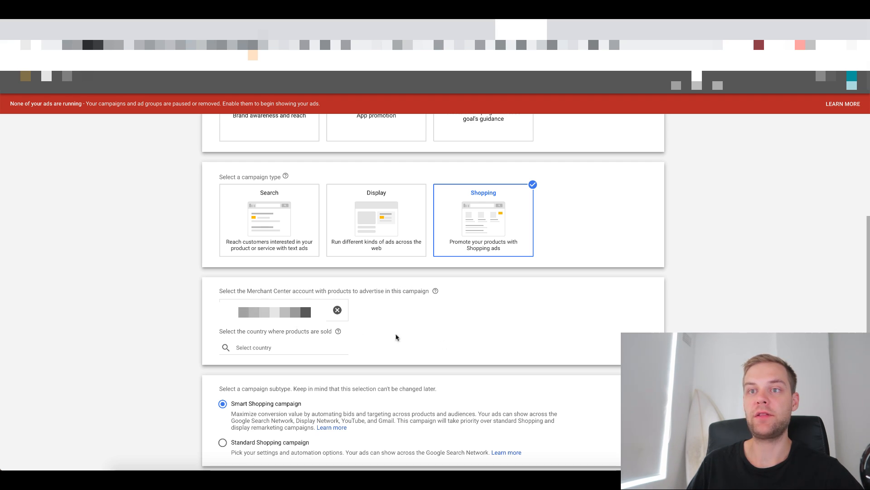
mouse_move(403, 348)
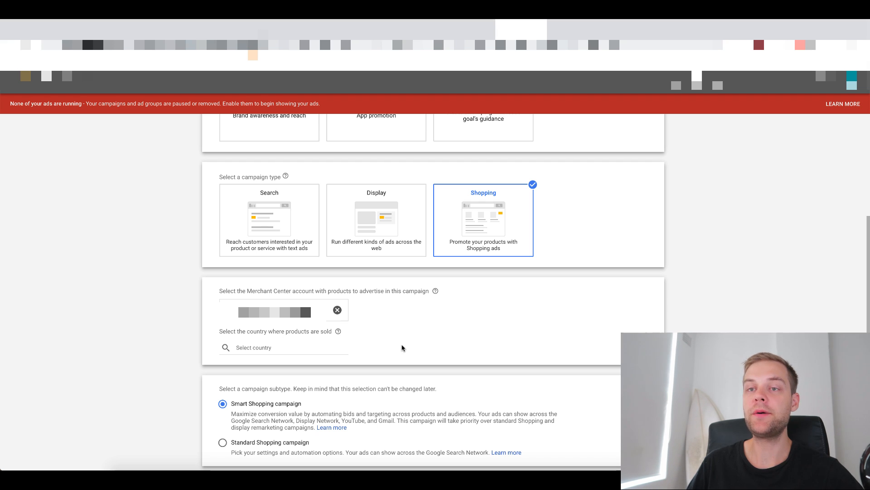
Enter United States as the country of sale and reach the Standard Shopping subtype
text(un)
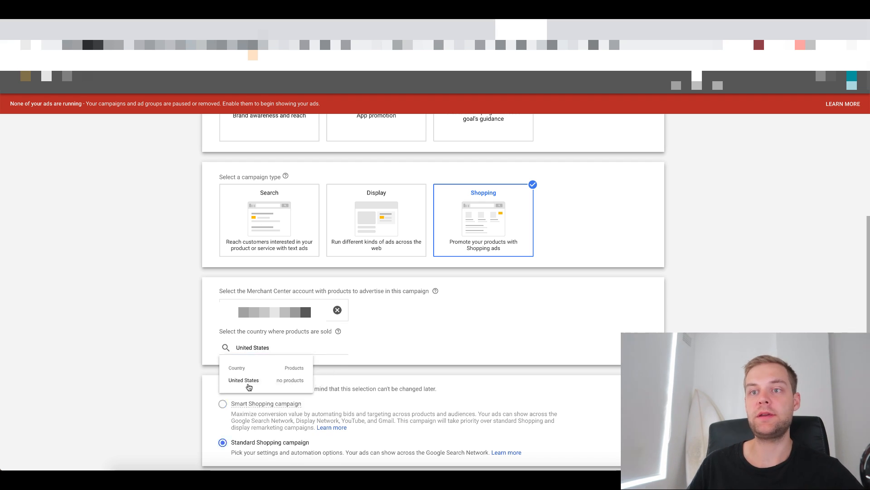
scroll(down, 3)
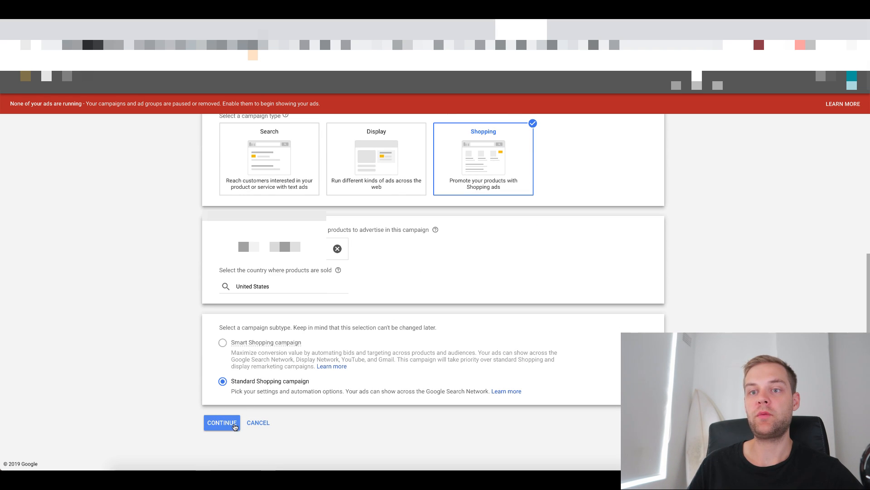
Continue to settings and choose Manual CPC bidding with Enhanced CPC turned off
click(221, 423)
text(Test Bucket)
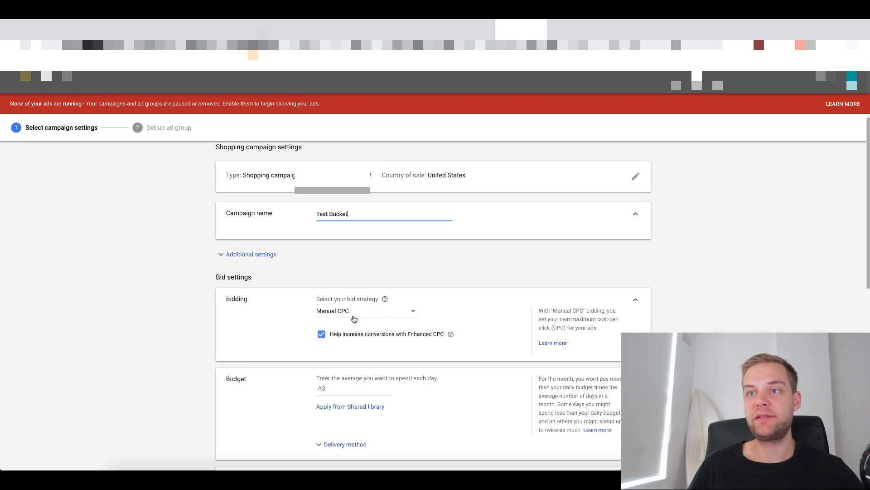
click(366, 310)
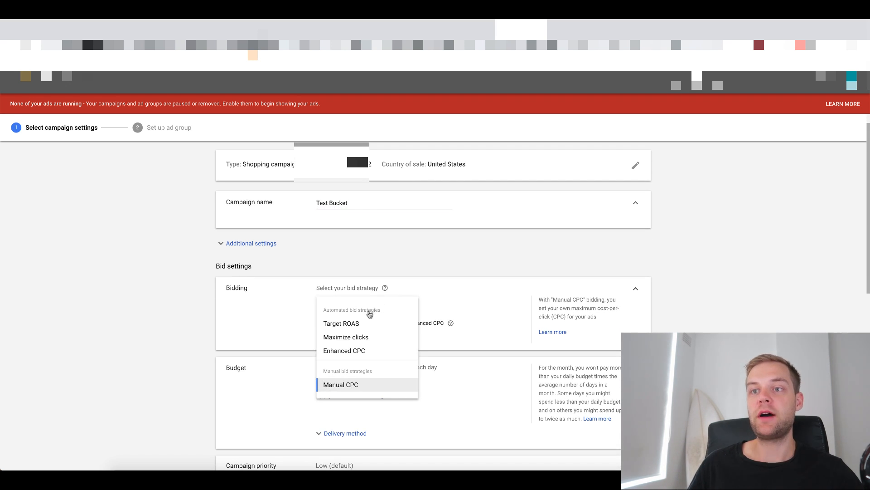
click(340, 385)
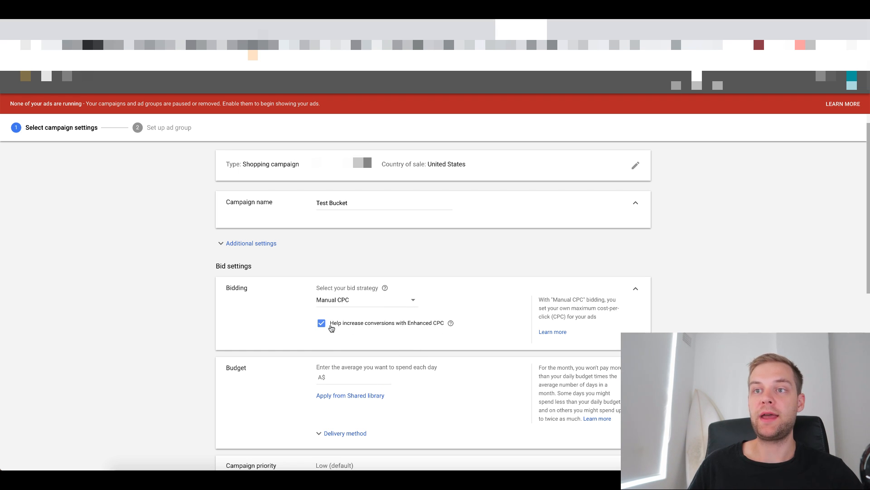
click(320, 323)
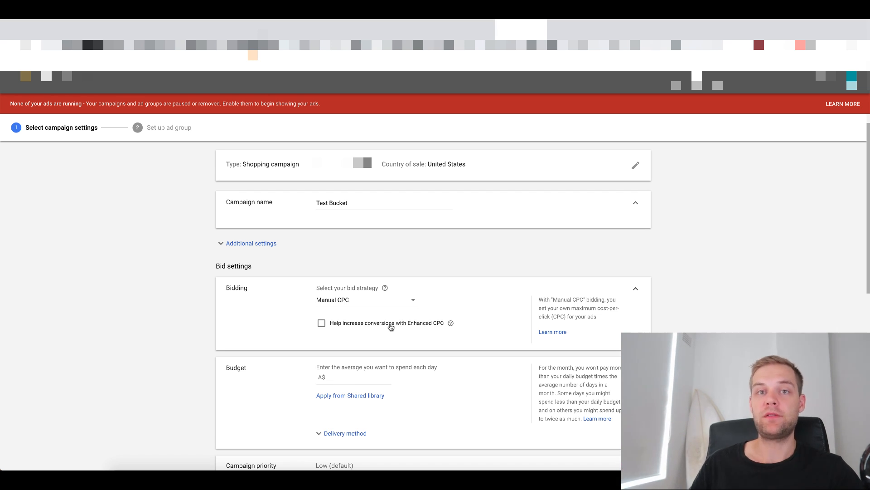
mouse_move(431, 325)
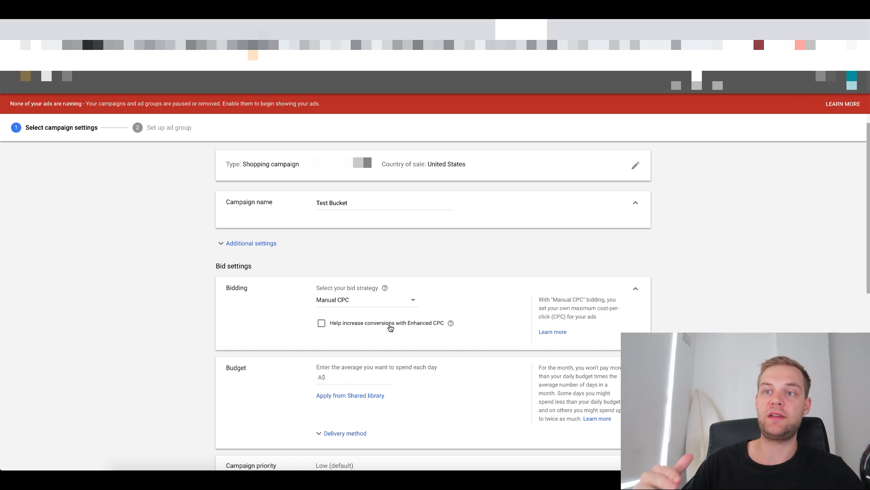
Reconfirm Manual CPC as the campaign's bid strategy
click(366, 299)
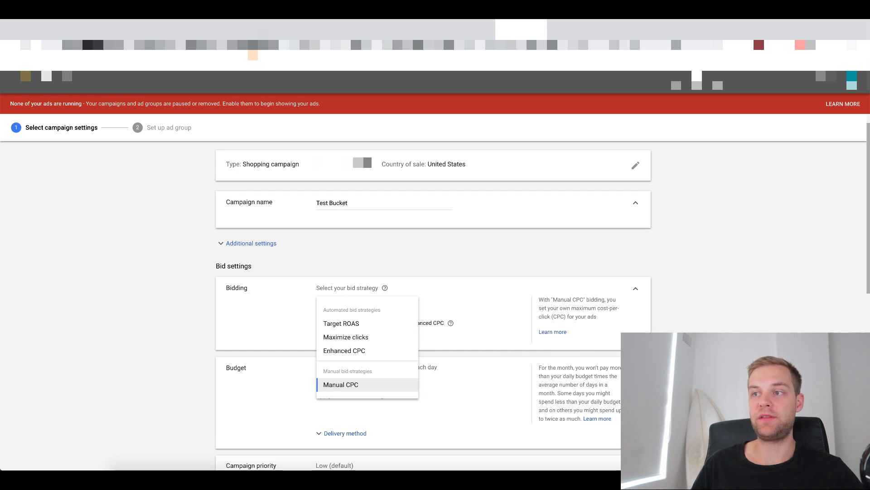
click(340, 385)
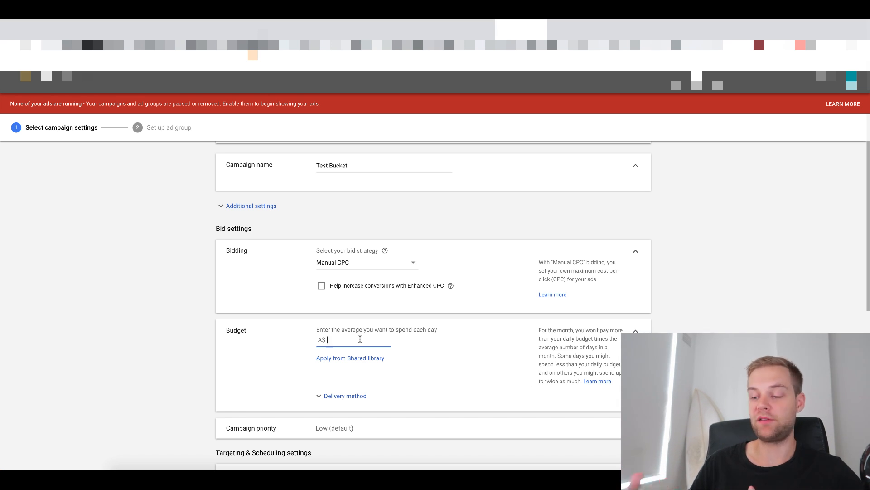
Set the average daily budget to A$50
text(10)
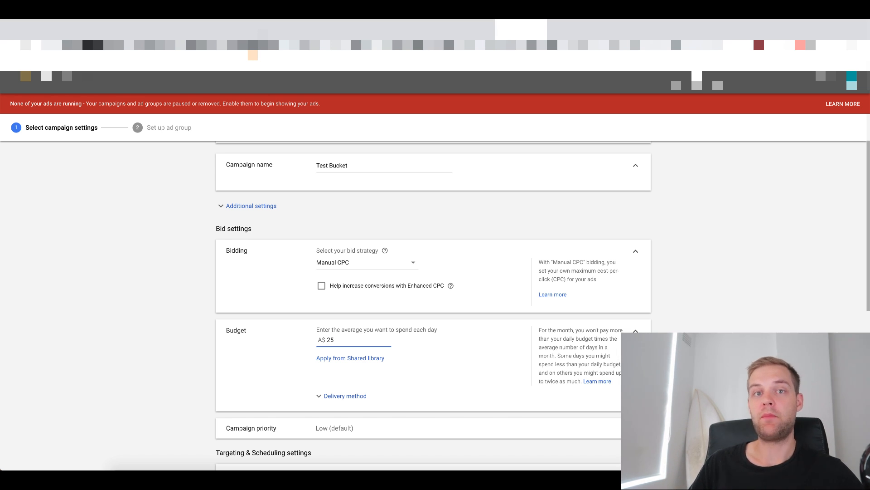
text(50)
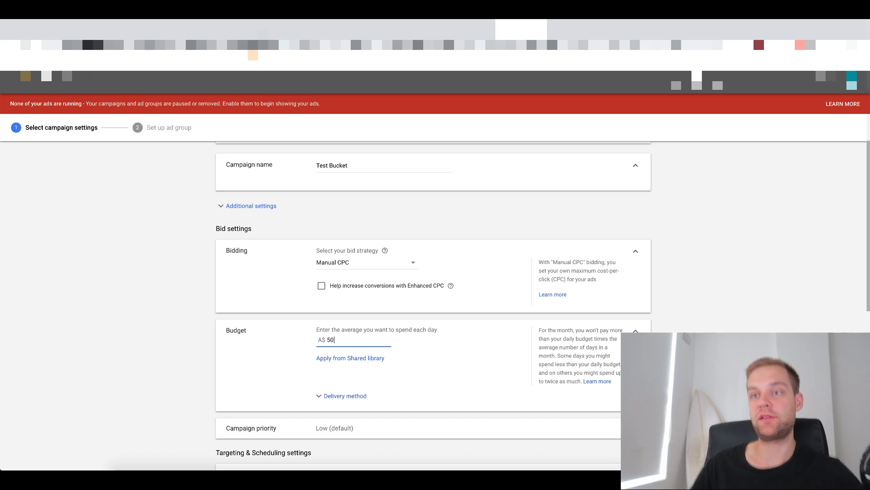
Switch the budget delivery method to Accelerated
click(346, 396)
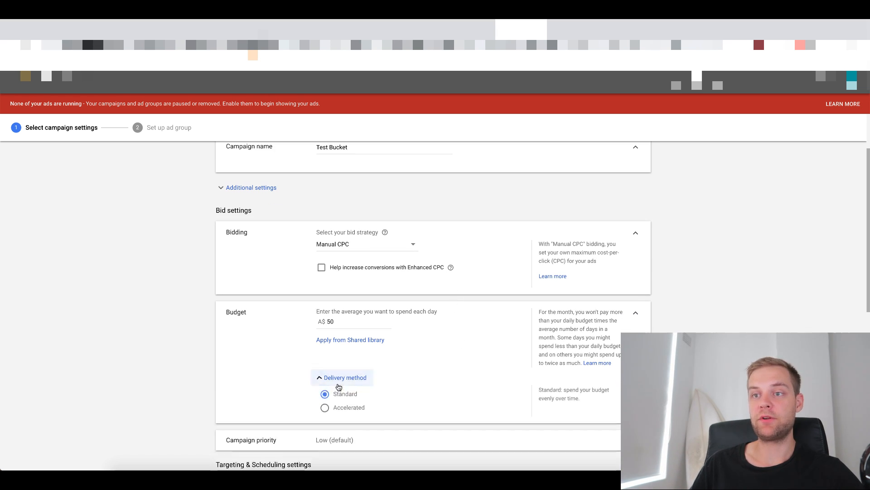
click(324, 408)
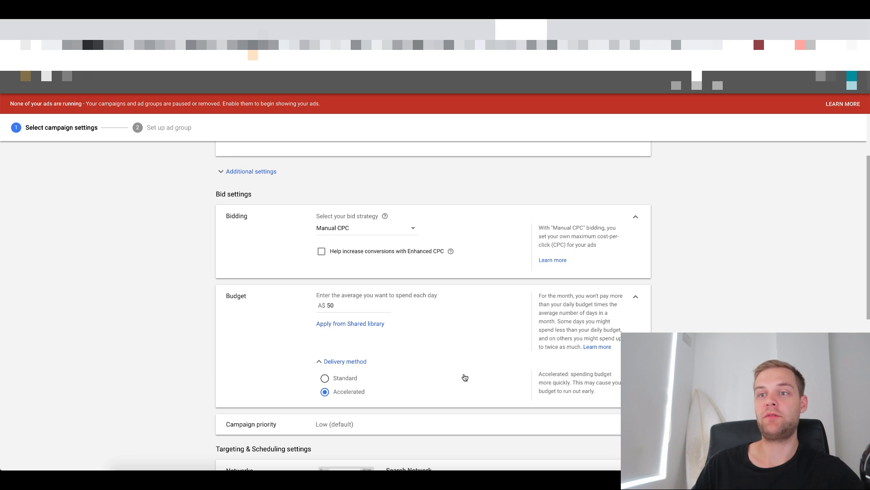
Scroll past the United States location targeting down to Save and Continue
scroll(down, 3)
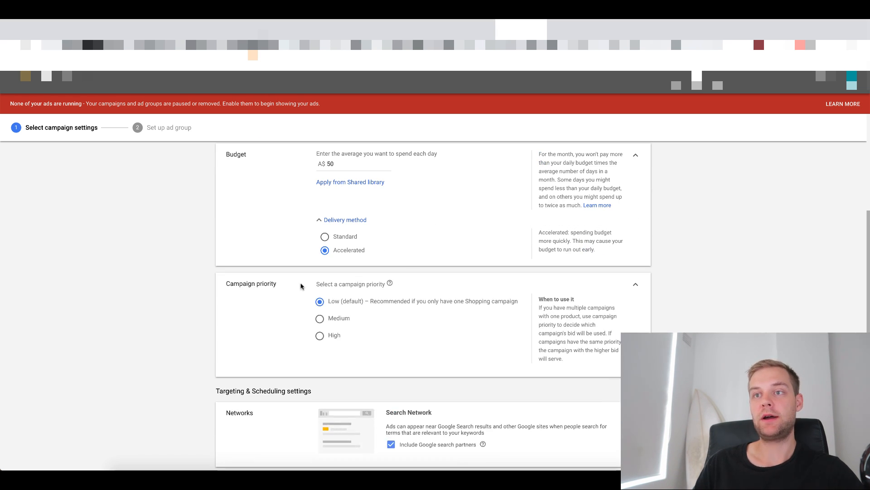
scroll(down, 3)
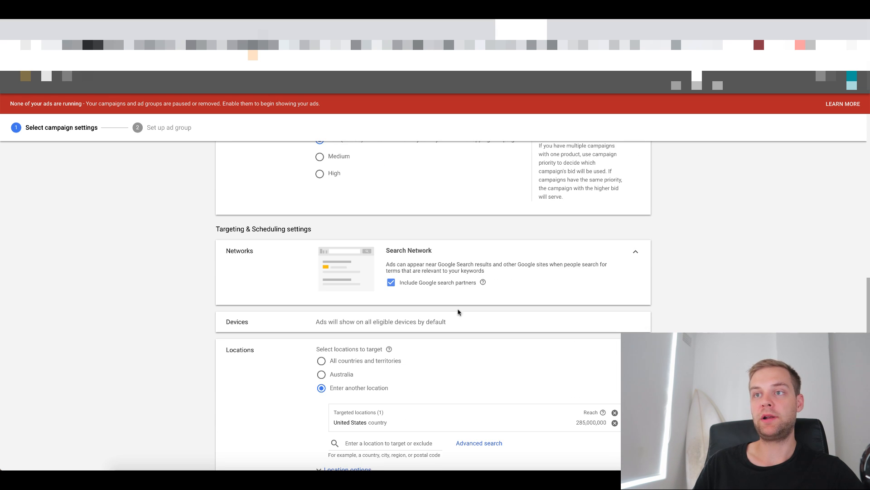
scroll(down, 3)
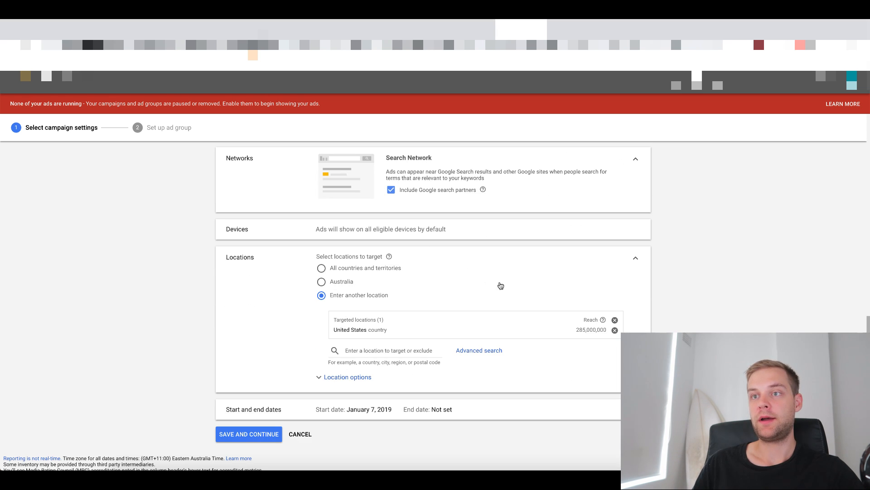
mouse_move(382, 302)
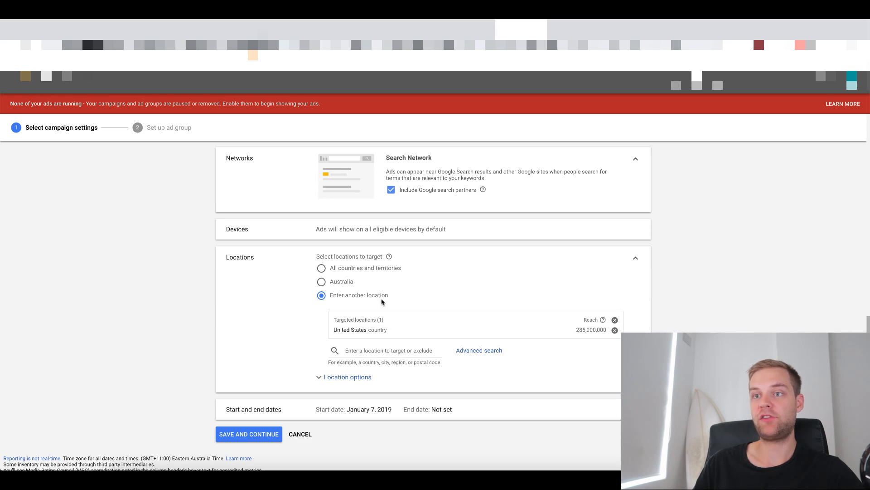
scroll(down, 3)
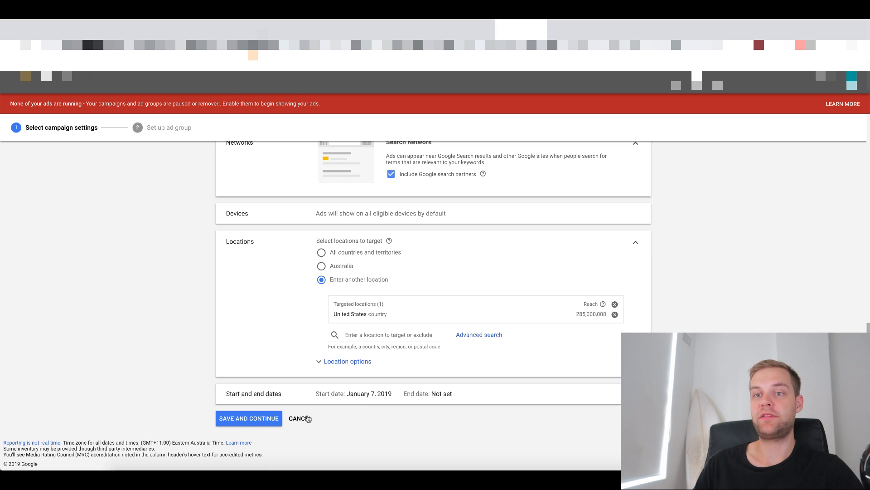
Continue to ad group setup and name the ad group 'Test bucket'
click(249, 418)
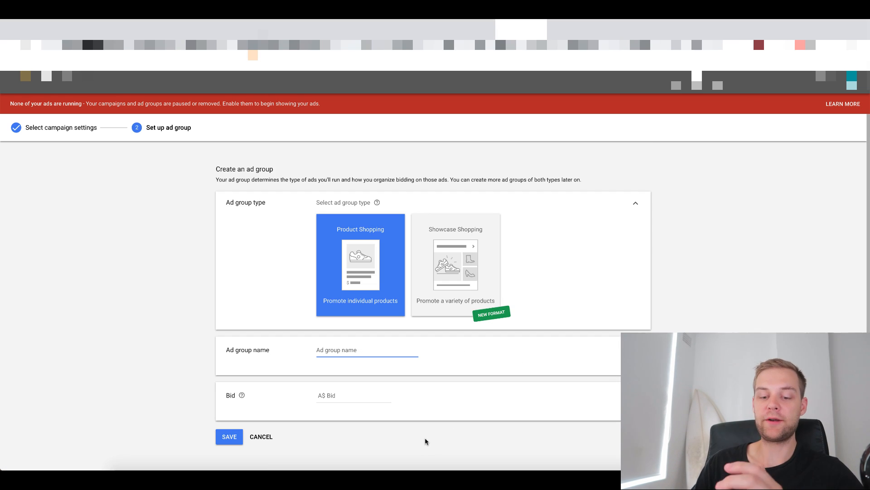
text(Test bucket)
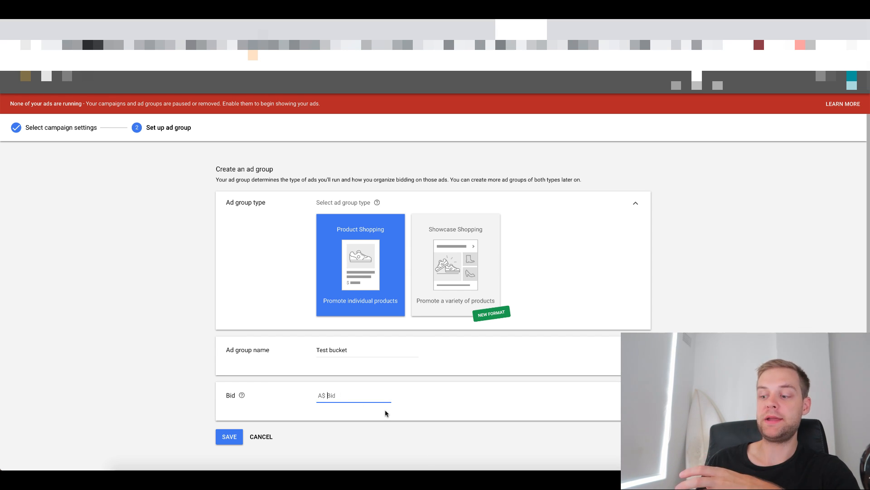
Set the ad group bid to 0.7 and save it
text(0.5)
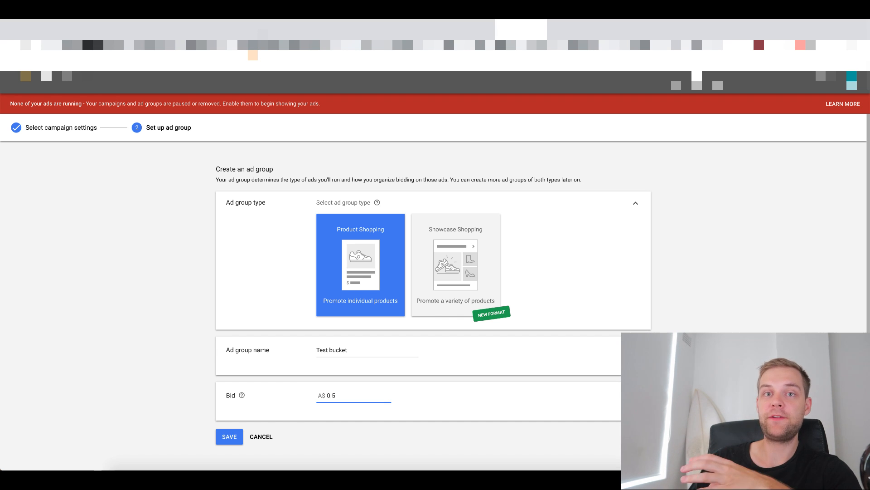
double_click(327, 396)
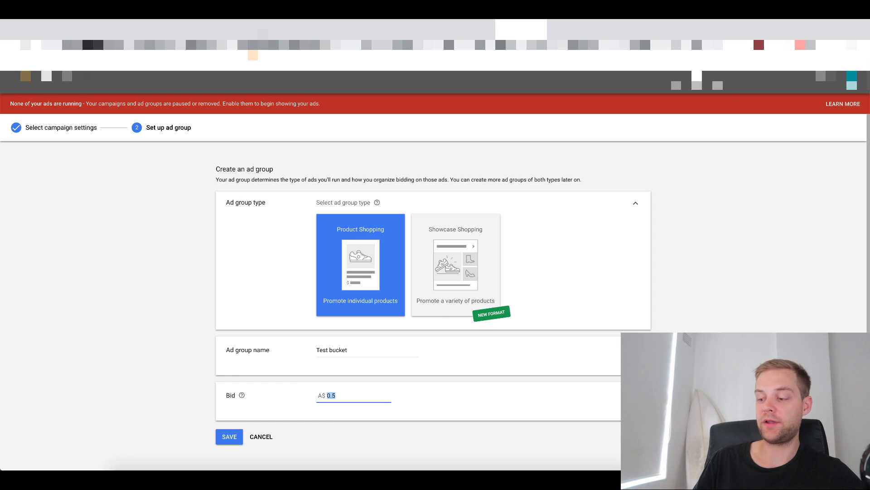
text(0.7)
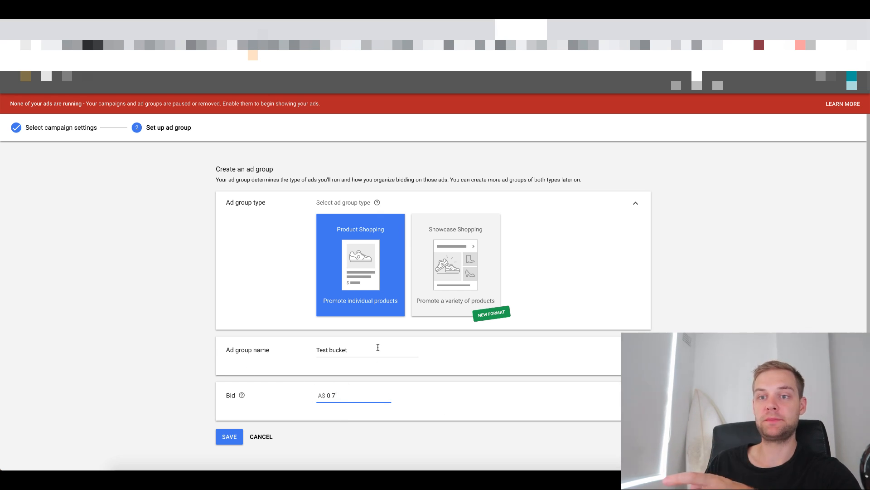
click(228, 436)
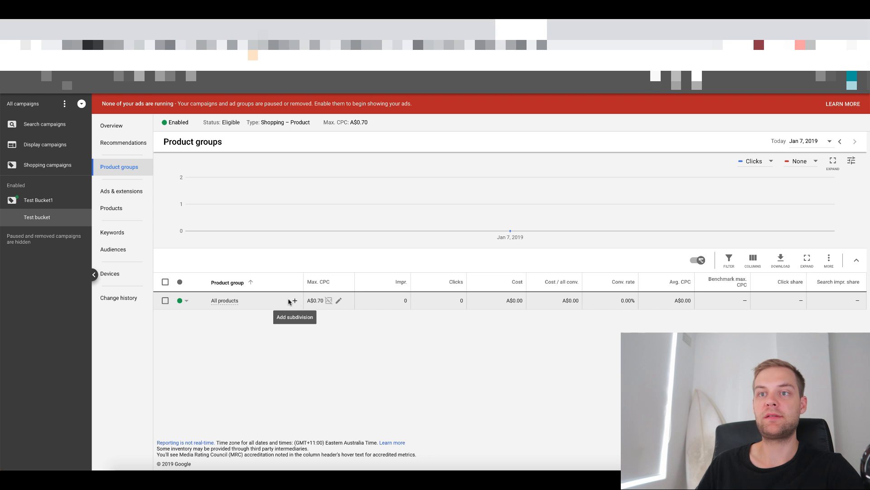
click(294, 301)
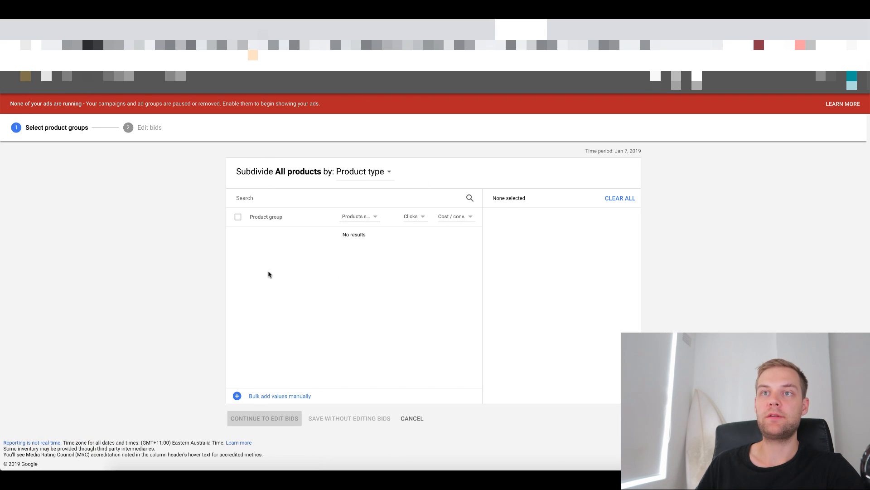
mouse_move(357, 269)
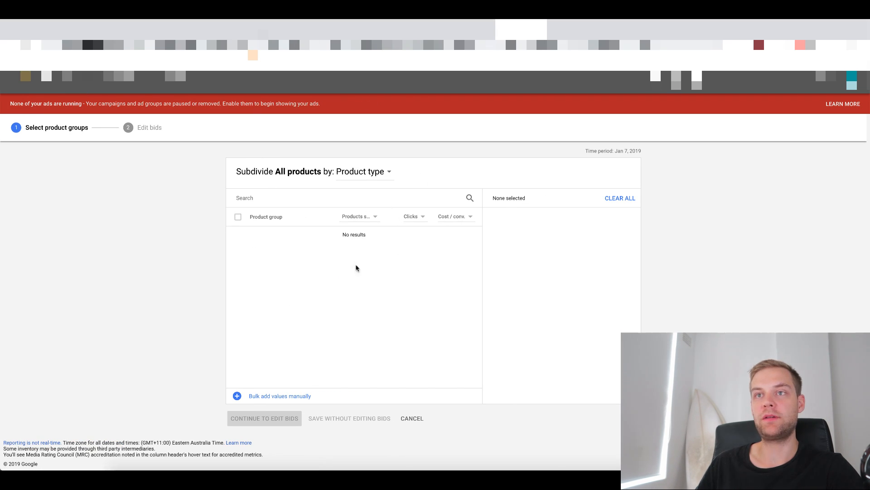
mouse_move(311, 299)
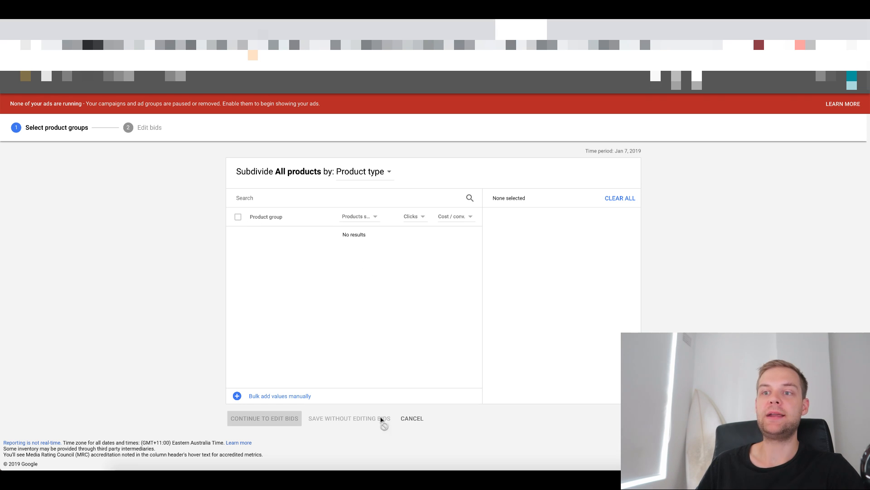
click(412, 418)
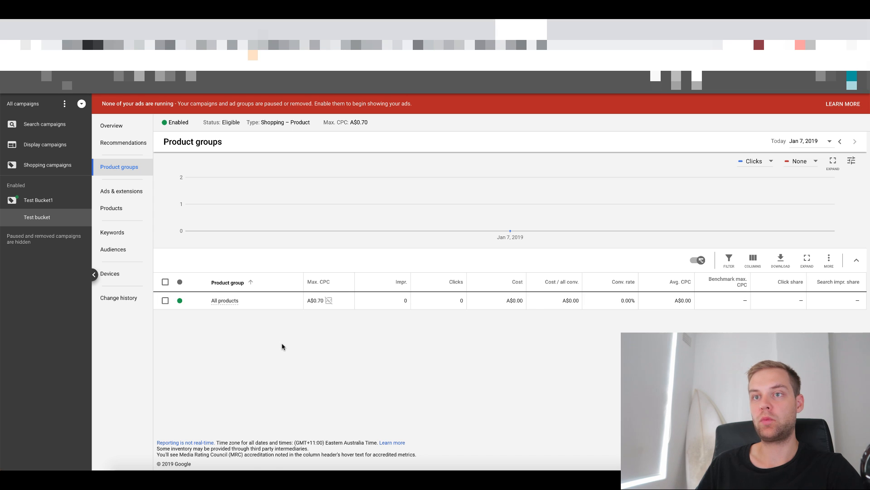
mouse_move(278, 429)
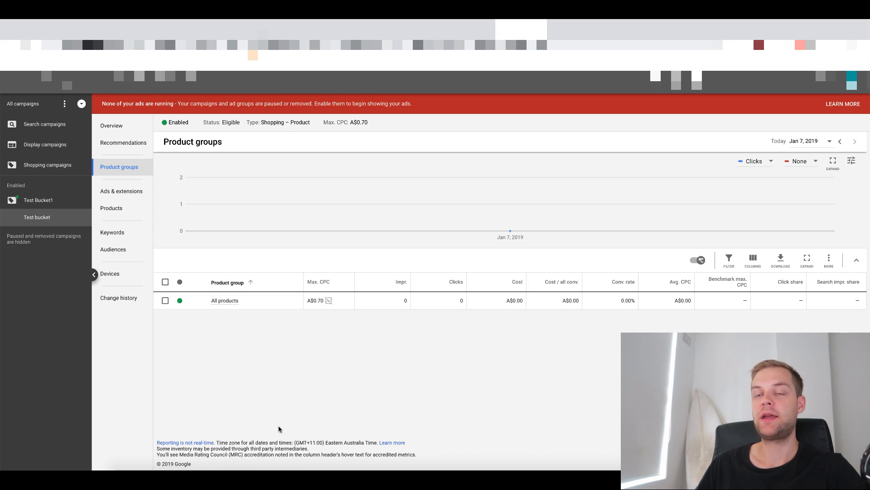
mouse_move(450, 357)
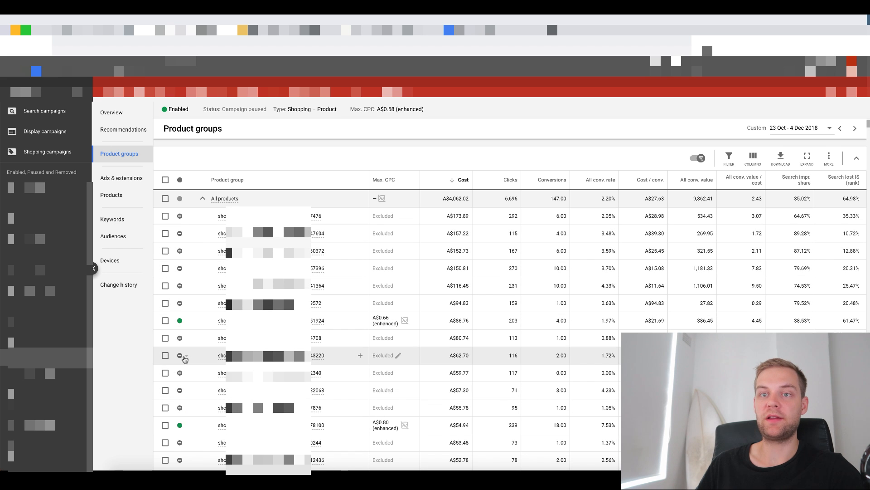
Inspect a product's Max CPC bid editor in an established campaign without changing it
click(385, 320)
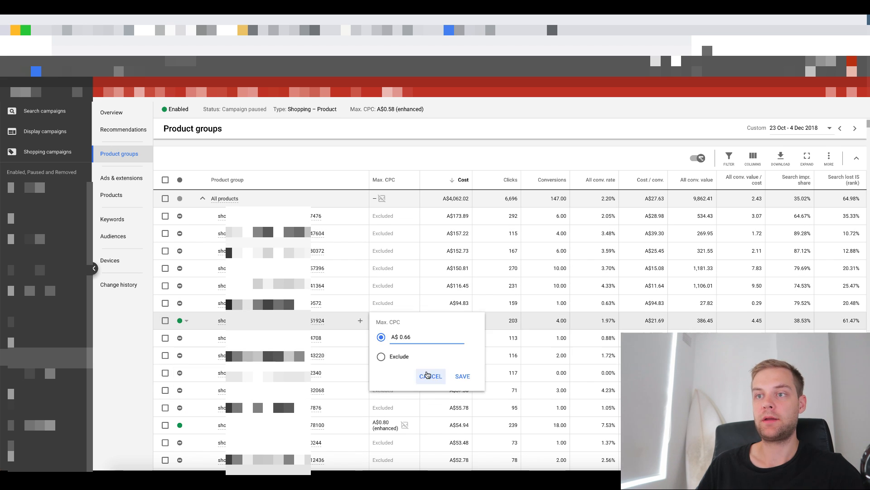
click(462, 375)
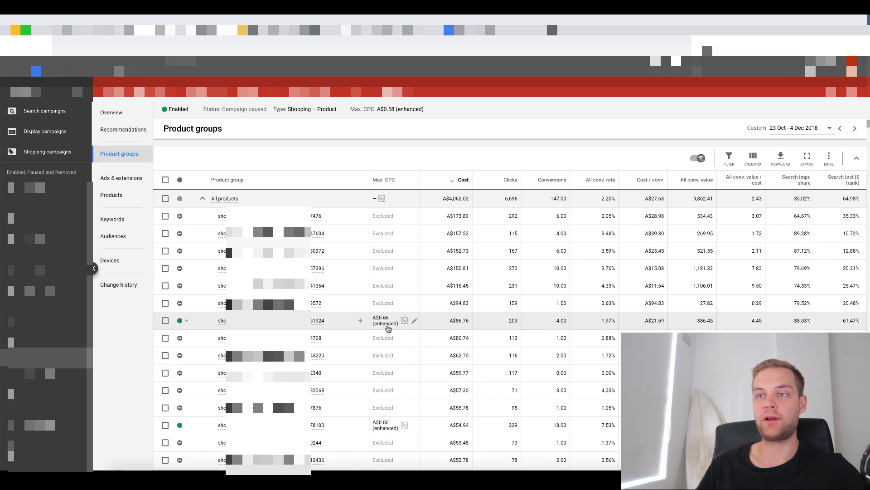
click(414, 320)
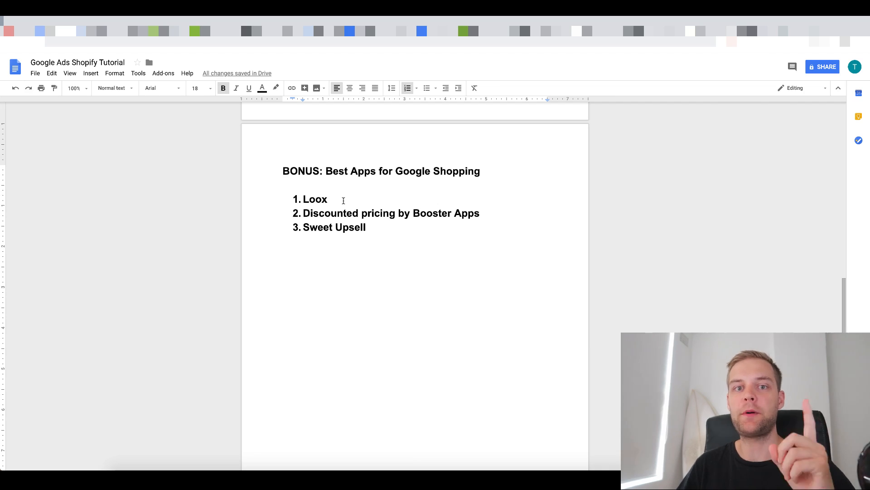
Highlight Loox, the first app on the bonus Shopping apps list
double_click(315, 198)
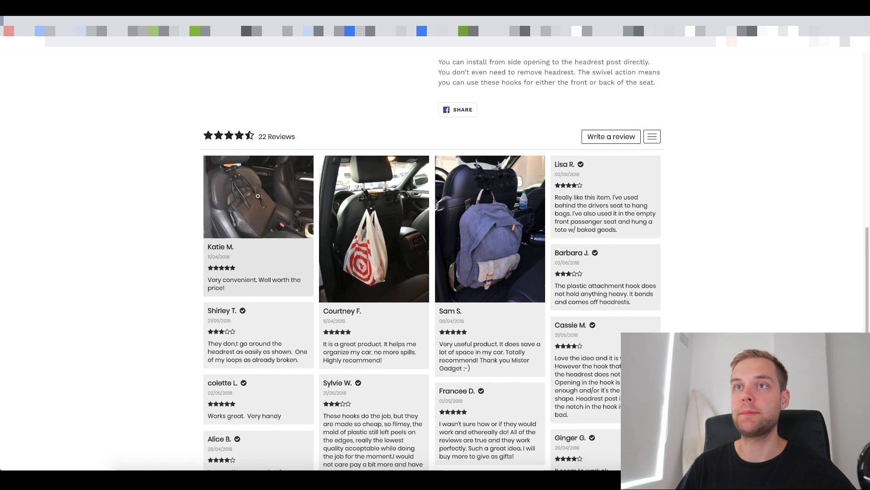
Scroll the Shopify product page through the Loox reviews to the Discounted Pricing table
scroll(down, 3)
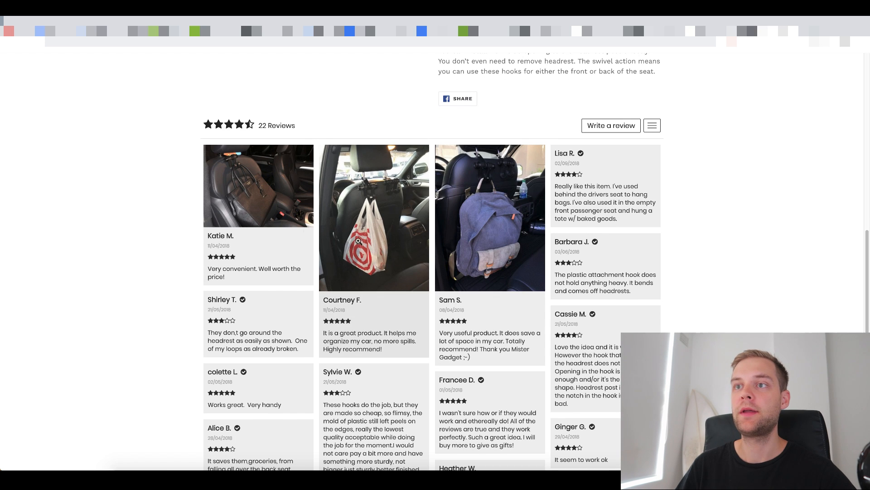
scroll(down, 3)
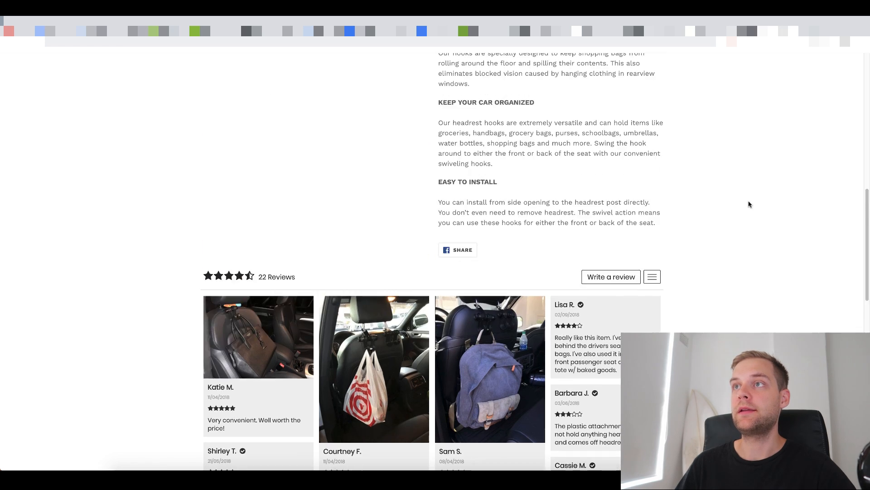
scroll(up, 3)
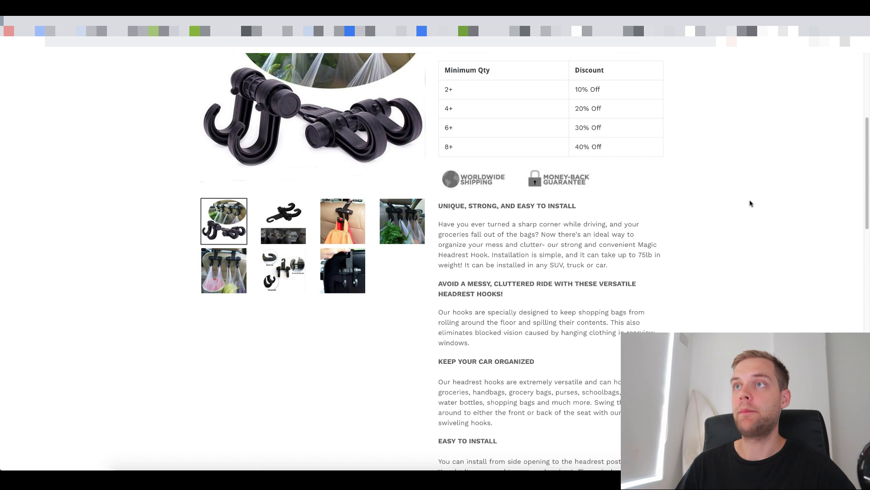
scroll(down, 3)
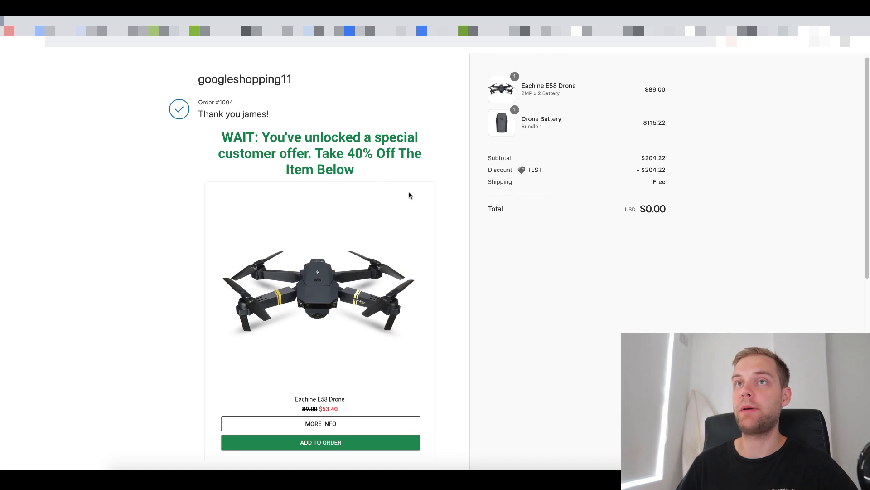
mouse_move(650, 243)
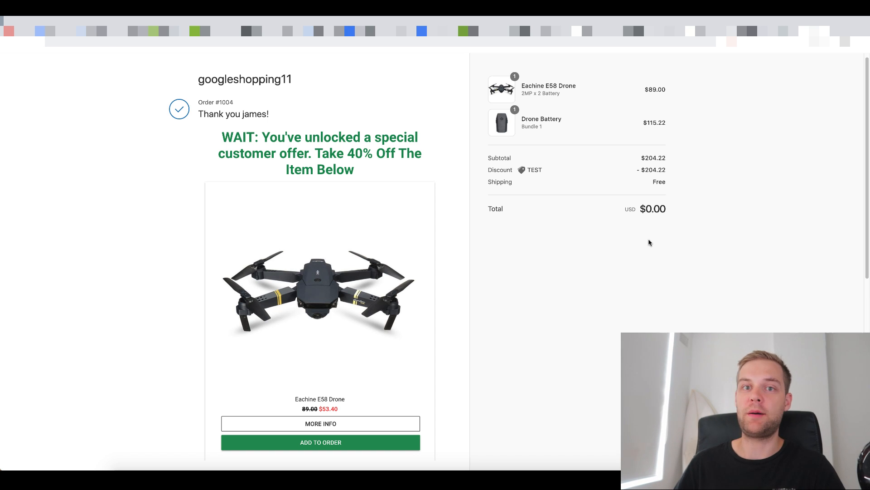
mouse_move(647, 238)
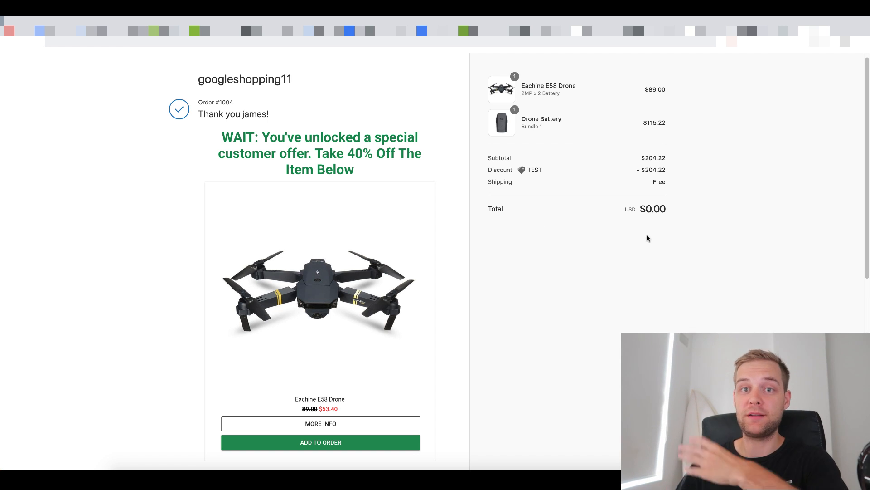